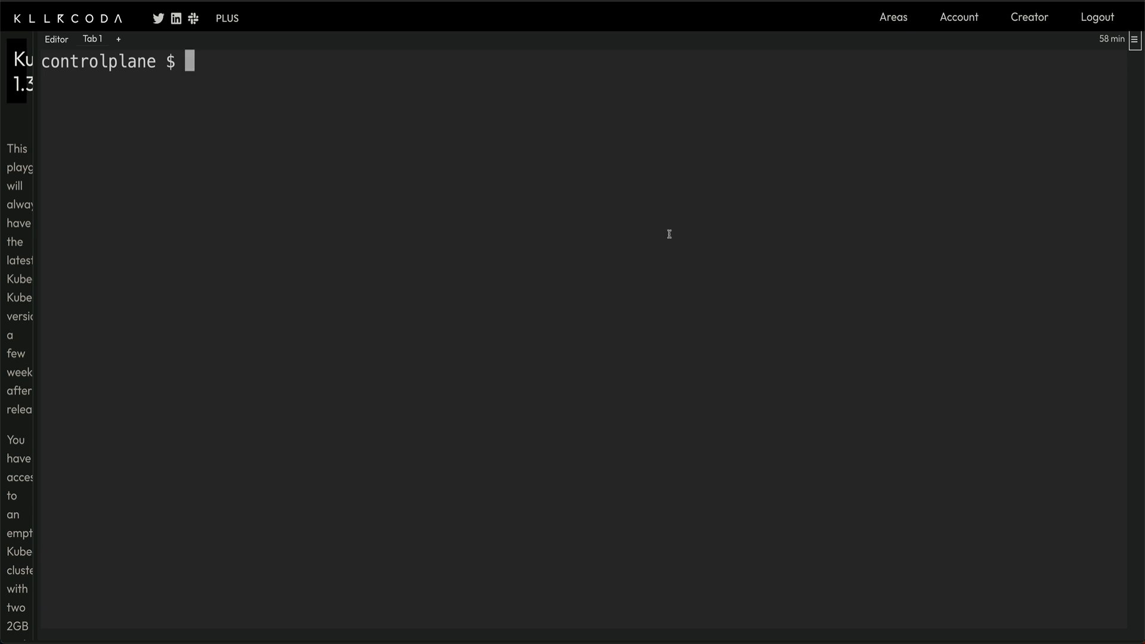
{"action": "mouse_move", "coordinate": [687, 215]}
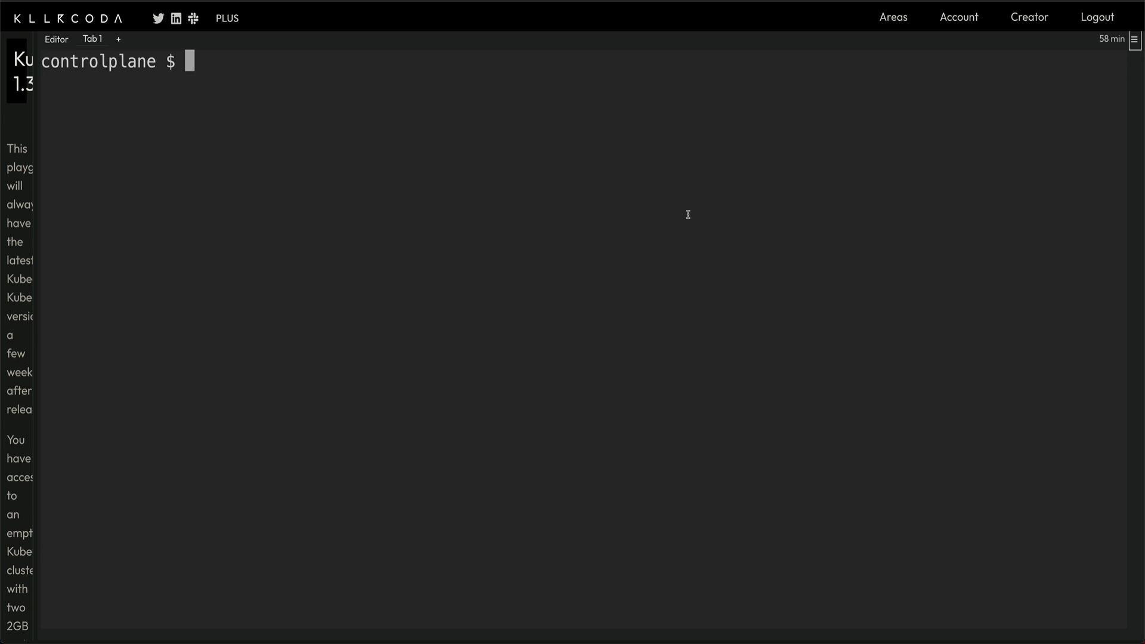
{"action": "mouse_move", "coordinate": [823, 218]}
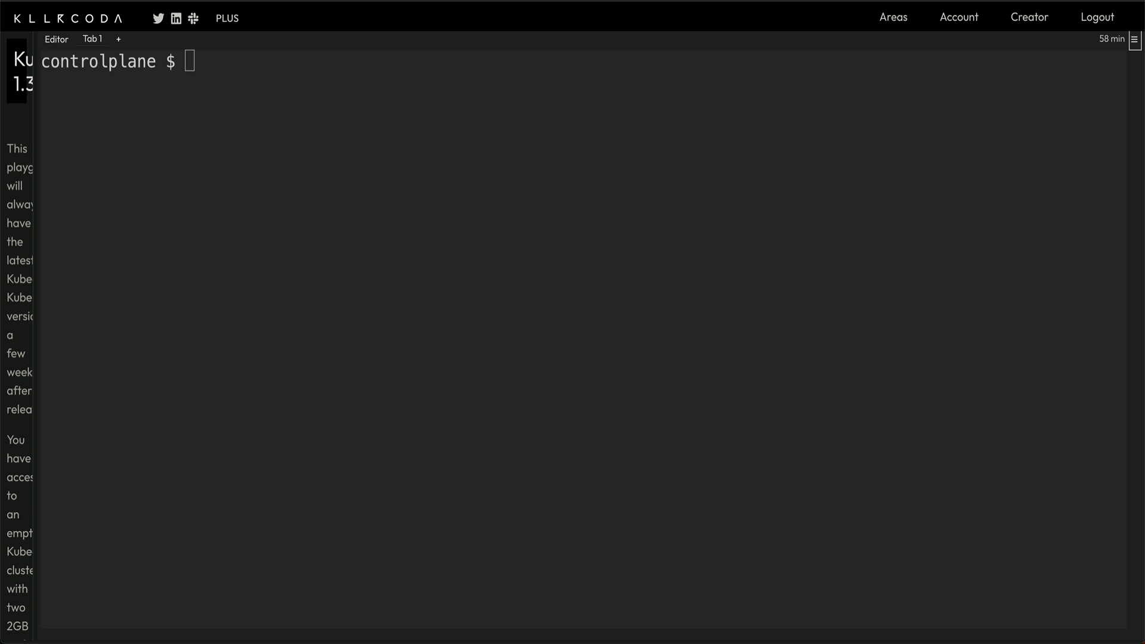
{"action": "mouse_move", "coordinate": [656, 189]}
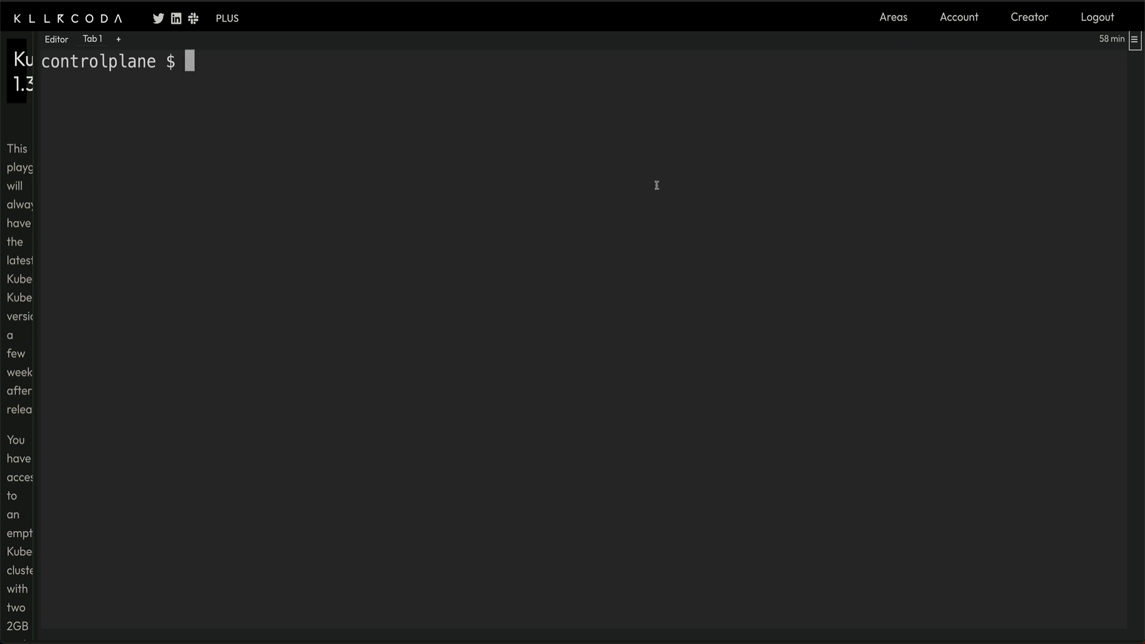
- Print /etc/kubernetes/manifests/etcd.yaml and scroll through its certificate paths and client URLs
{"action": "type", "text": "c"}
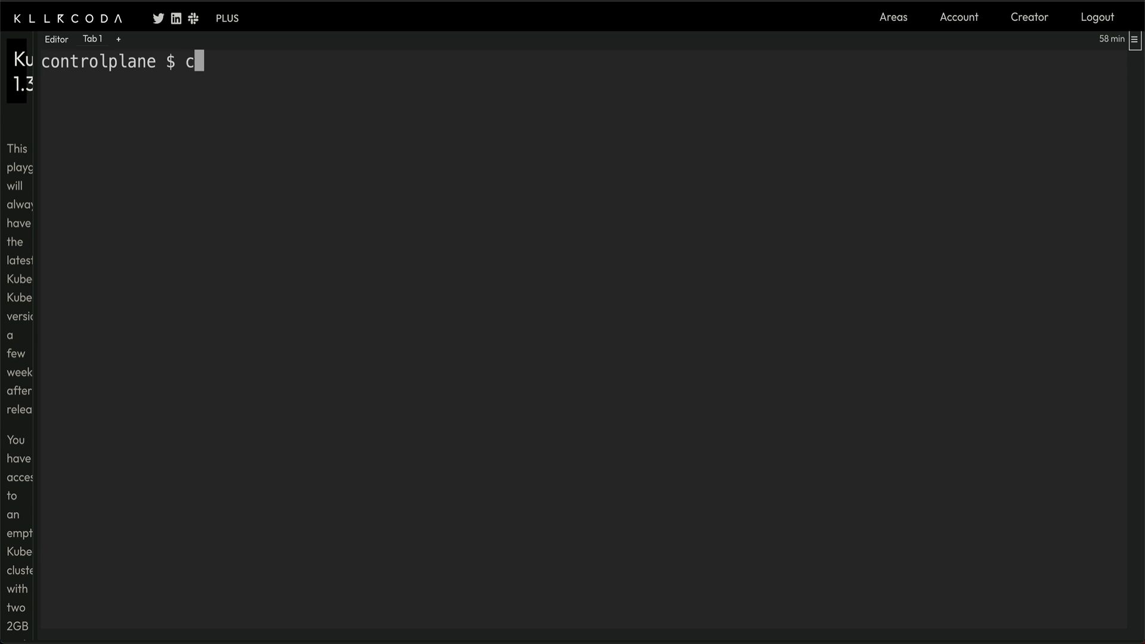
{"action": "type", "text": "at"}
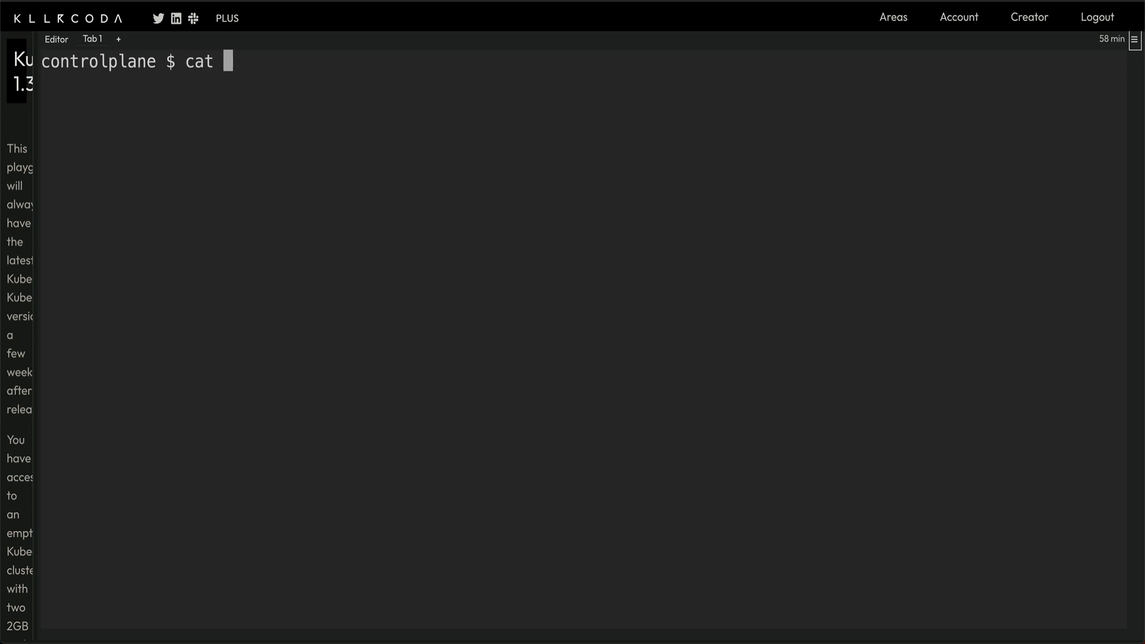
{"action": "type", "text": "/e"}
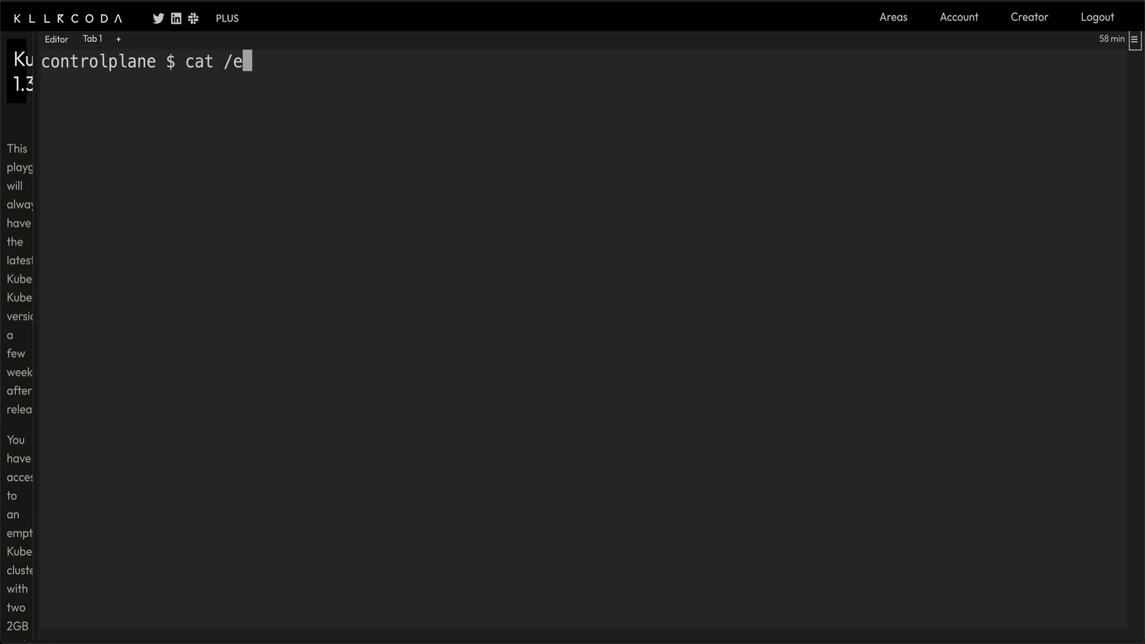
{"action": "type", "text": "tc/kubernetes/"}
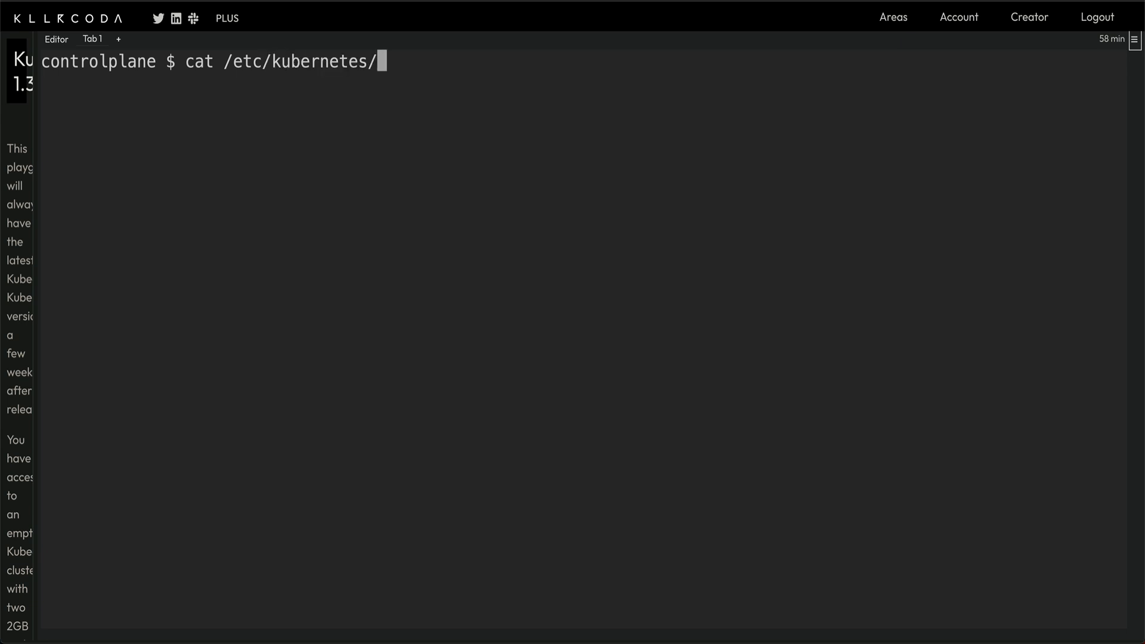
{"action": "type", "text": "manifests/"}
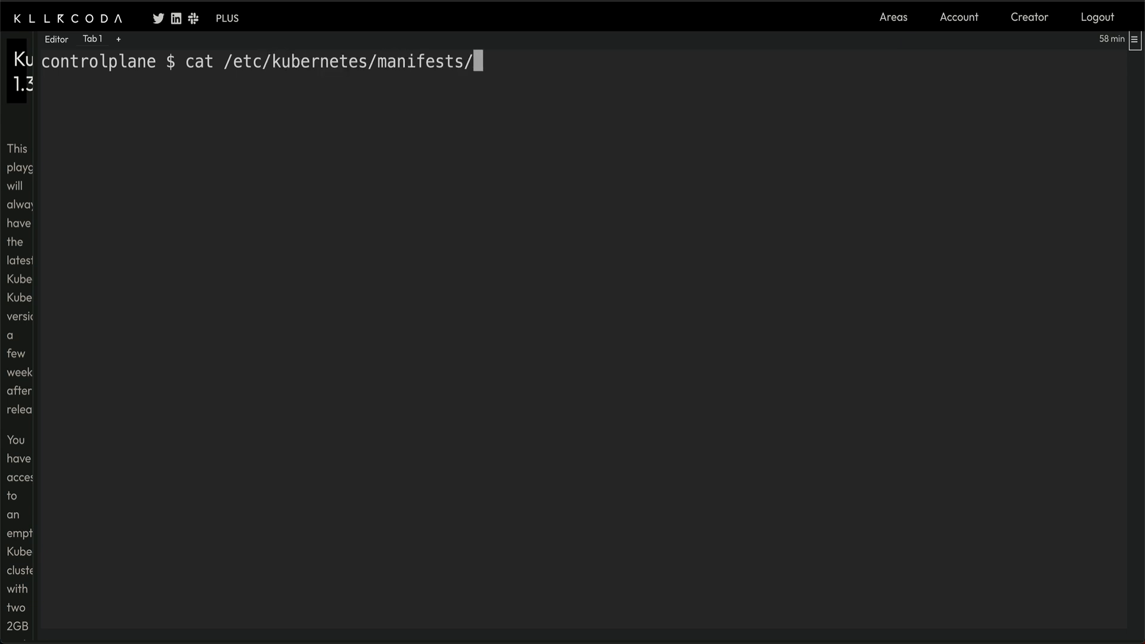
{"action": "type", "text": "etcd.yaml"}
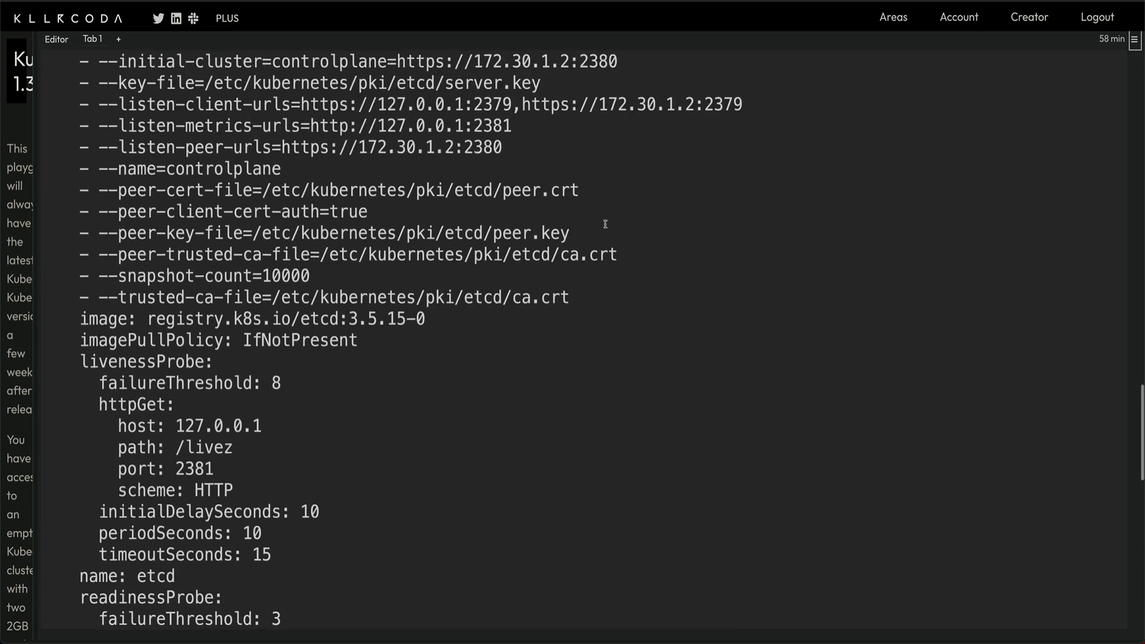
{"action": "scroll", "scroll_direction": "down", "scroll_amount": 3}
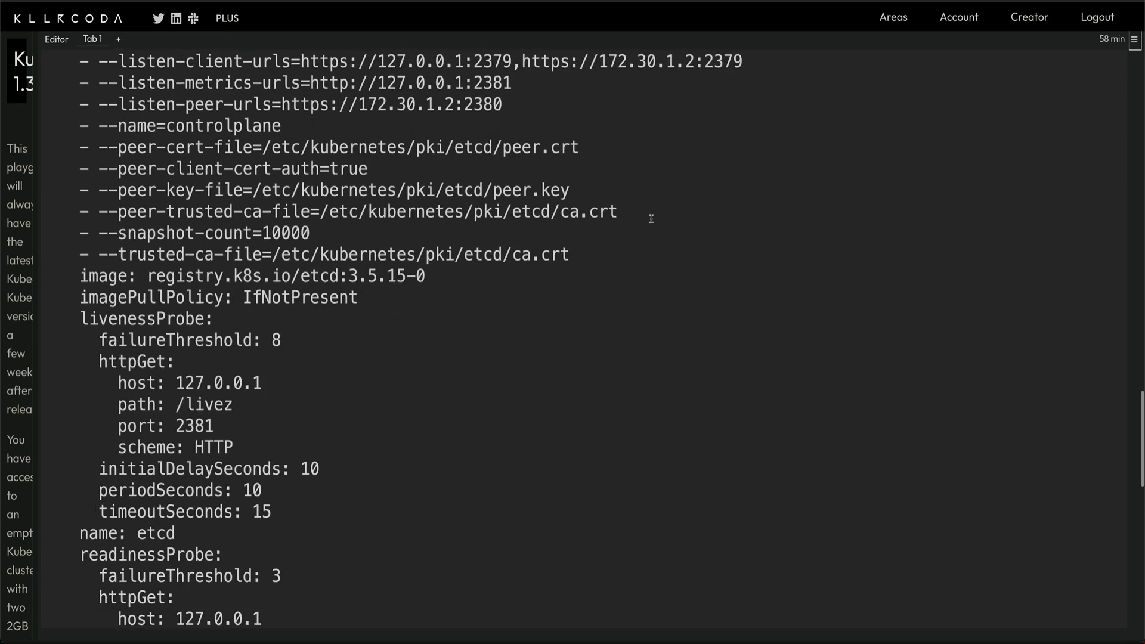
{"action": "scroll", "scroll_direction": "down", "scroll_amount": 3}
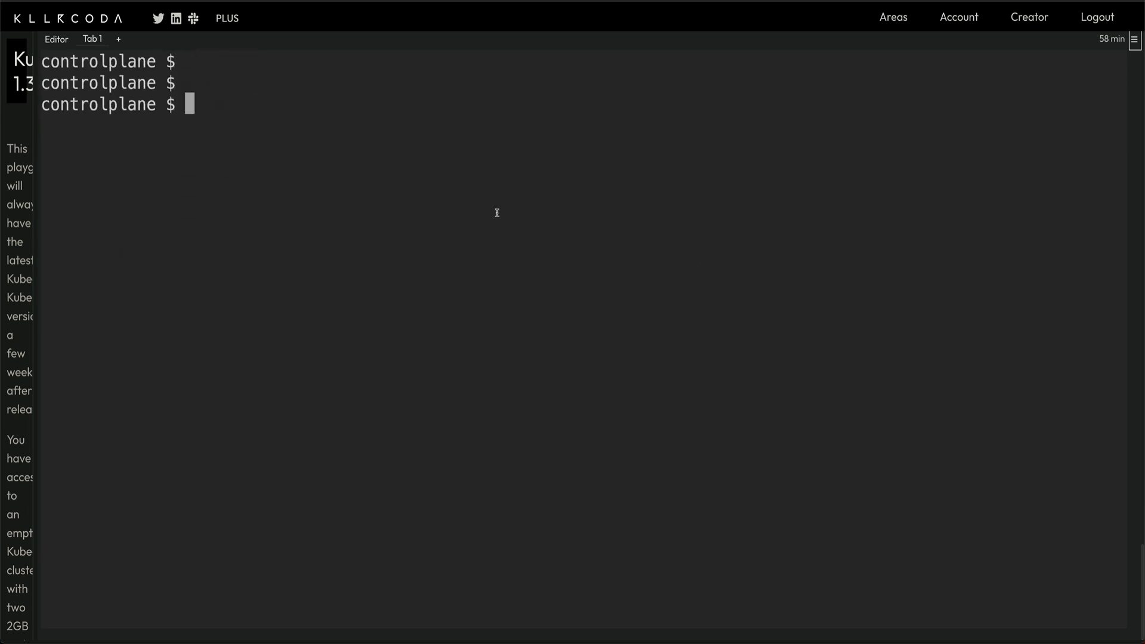
{"action": "mouse_move", "coordinate": [498, 211]}
{"action": "type", "text": "ETCDCTL_API=3 etcdctl version"}
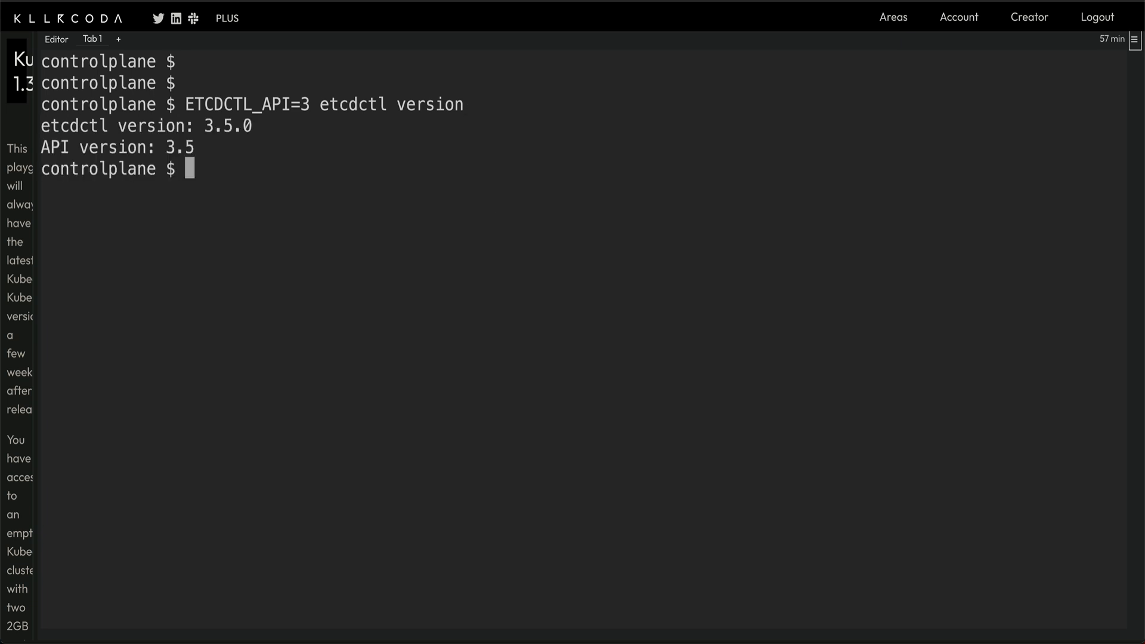
{"action": "mouse_move", "coordinate": [500, 209]}
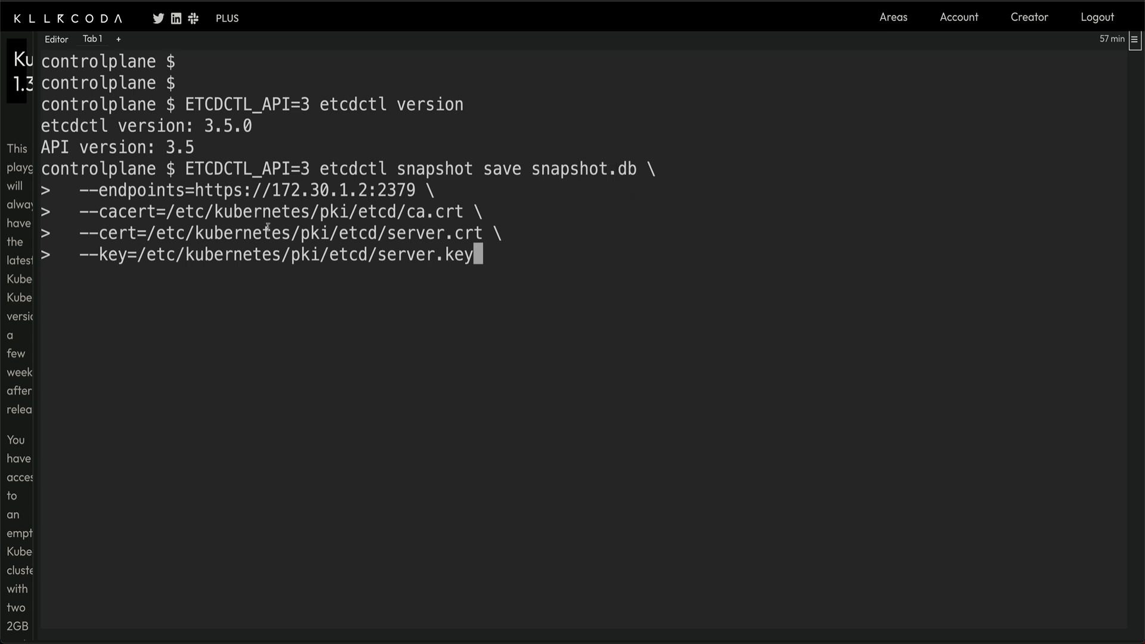
{"action": "mouse_move", "coordinate": [207, 207]}
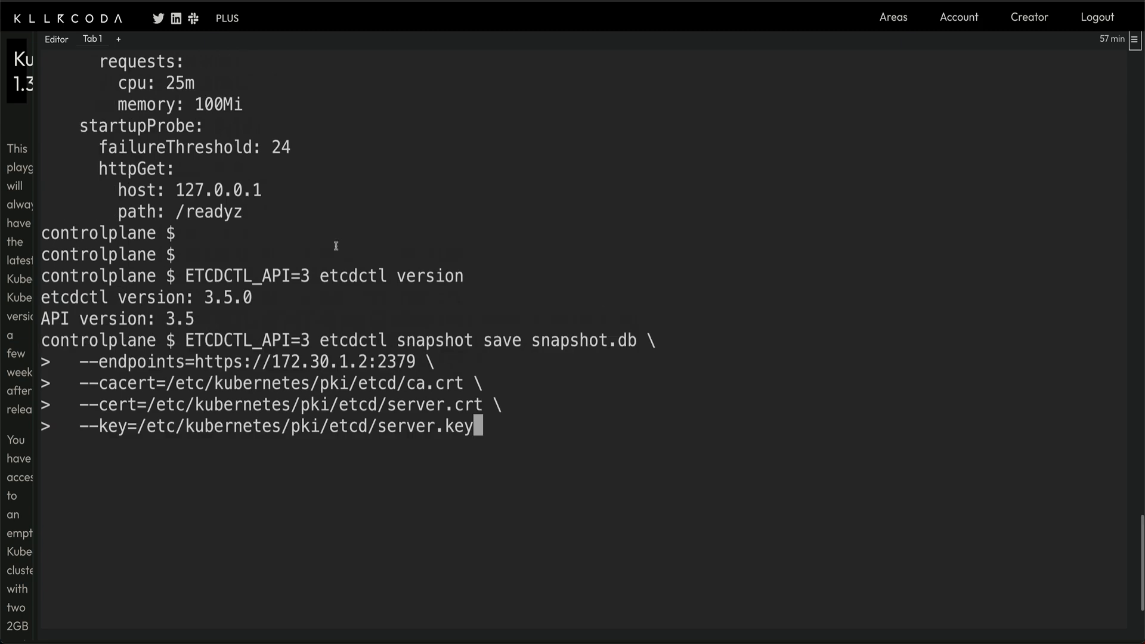
- Scroll the terminal to review the etcdctl snapshot save command and its certificate paths
{"action": "scroll", "scroll_direction": "down", "scroll_amount": 3}
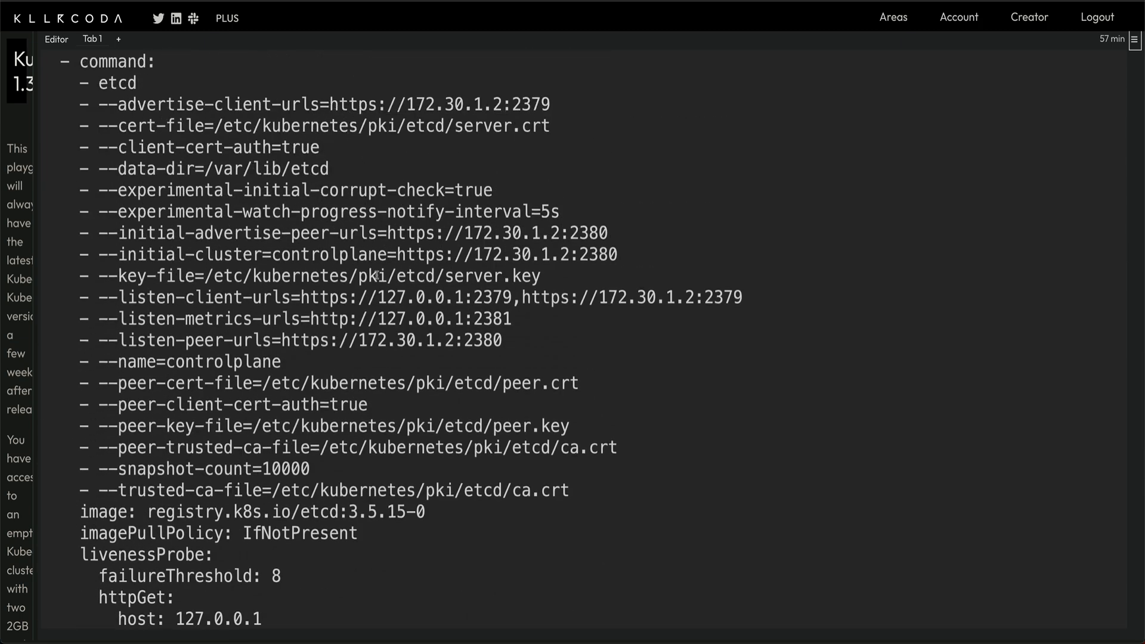
{"action": "scroll", "scroll_direction": "down", "scroll_amount": 3}
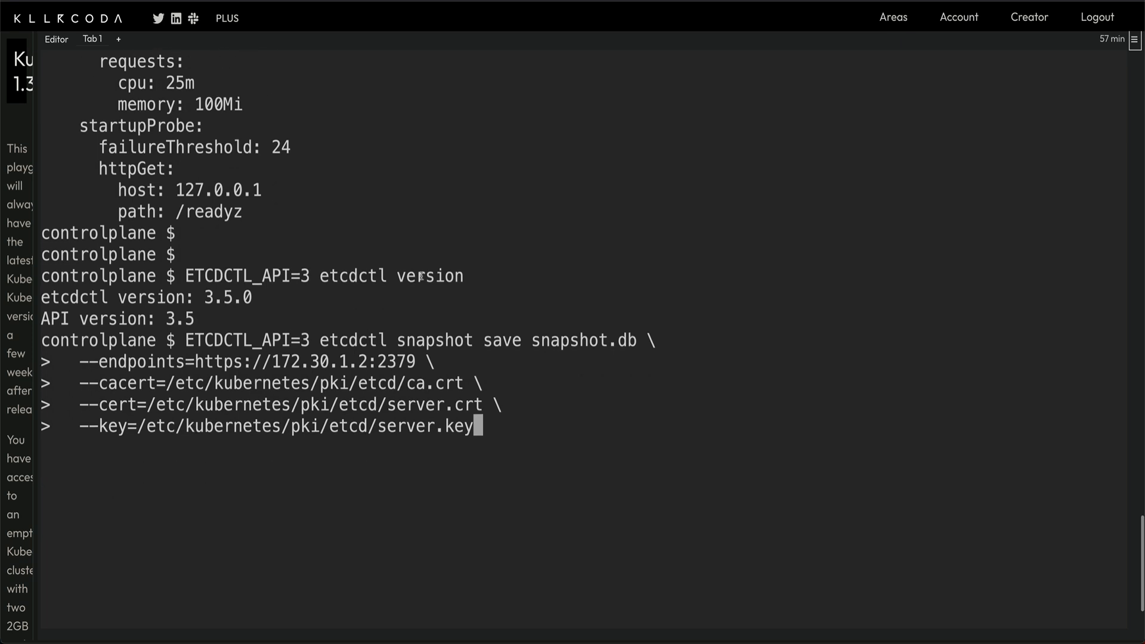
{"action": "scroll", "scroll_direction": "down", "scroll_amount": 3}
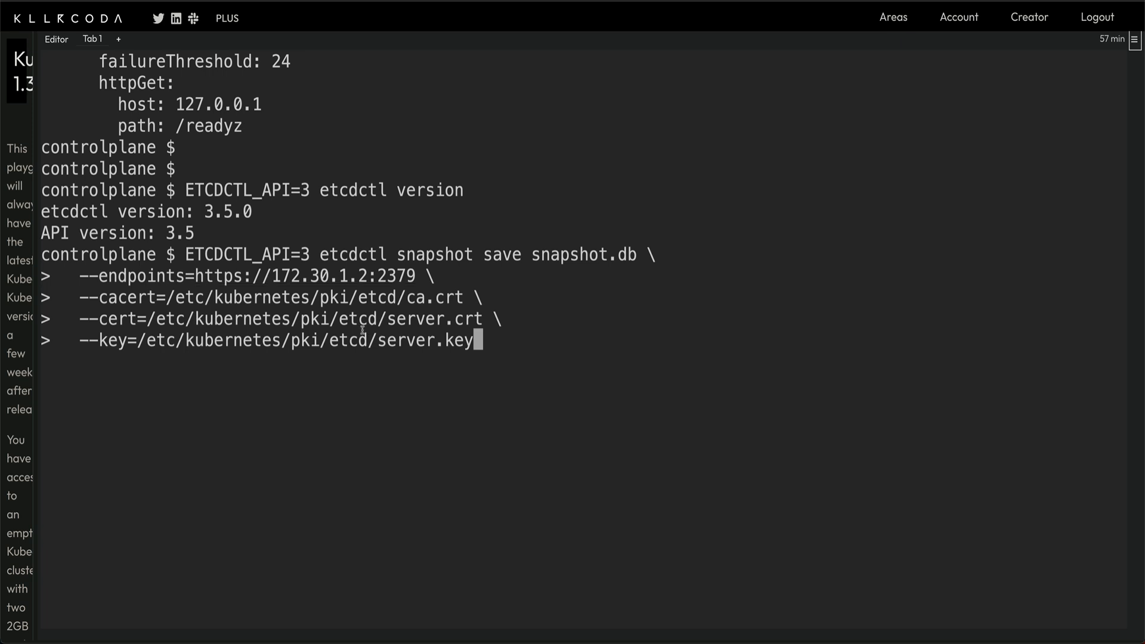
{"action": "mouse_move", "coordinate": [546, 368]}
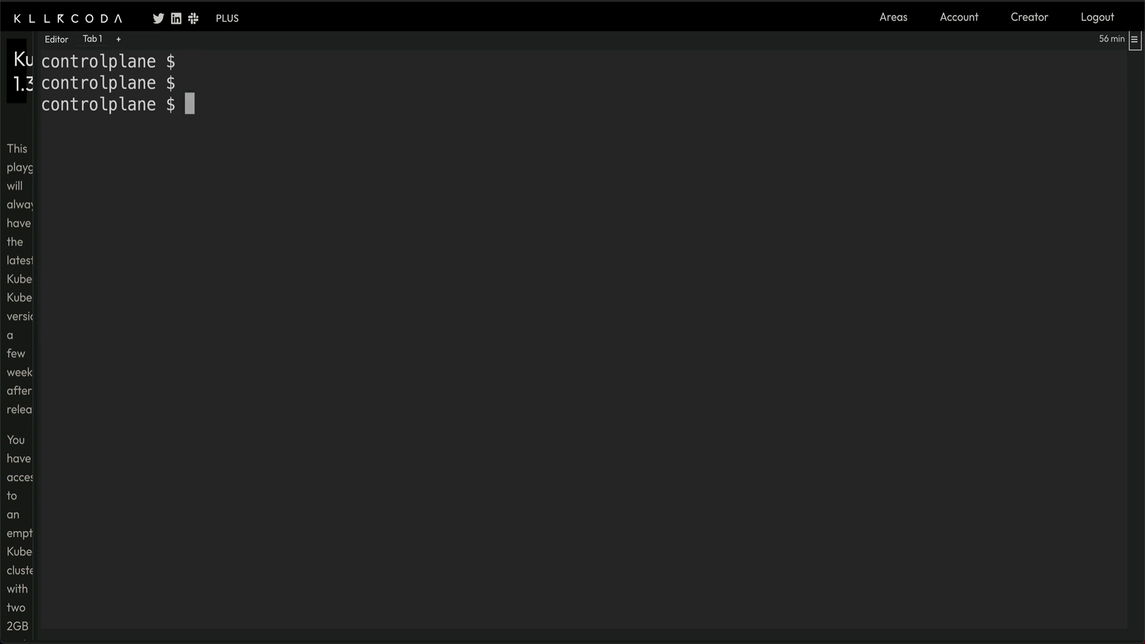
- List files to confirm snapshot.db, then create a test pod with 'kubectl run nginx --image=nginx'
{"action": "type", "text": "ls"}
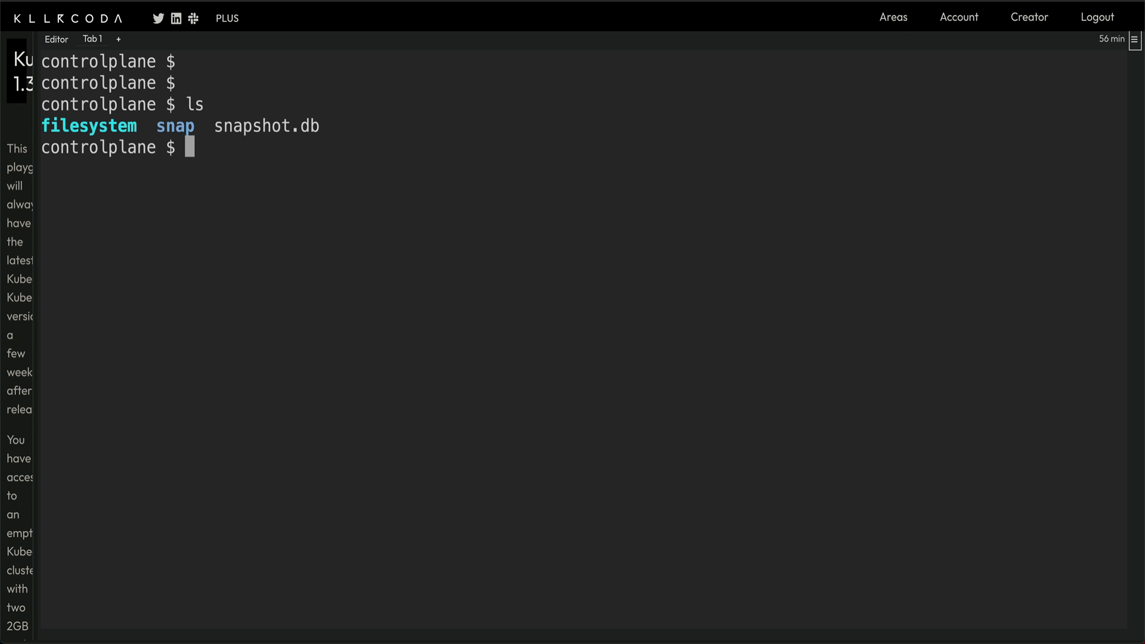
{"action": "type", "text": "kubectl"}
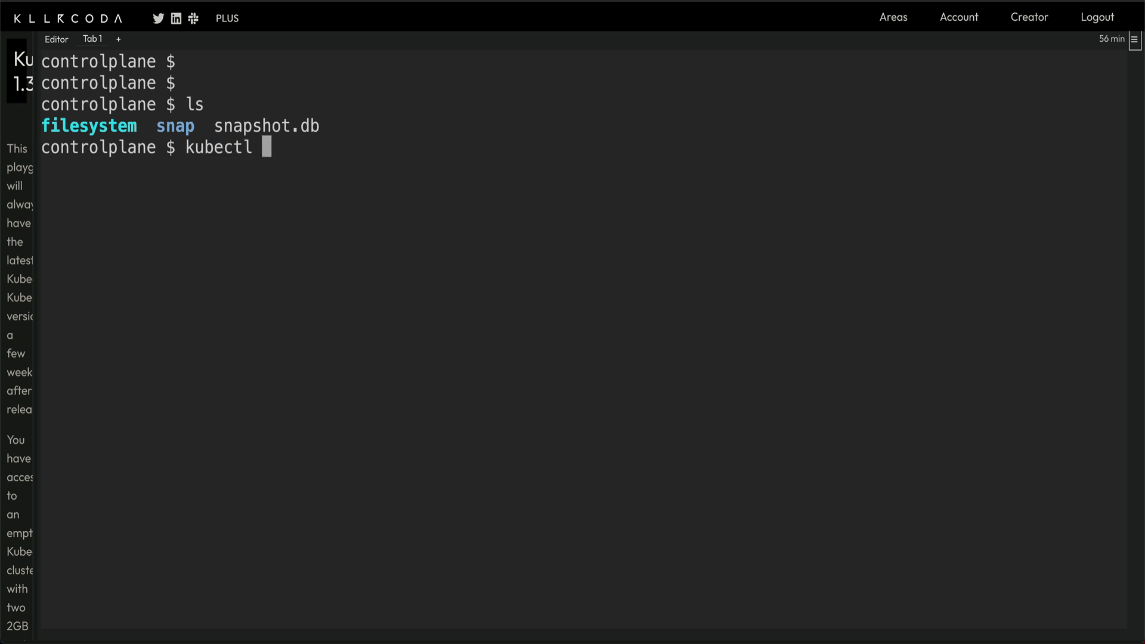
{"action": "type", "text": "run"}
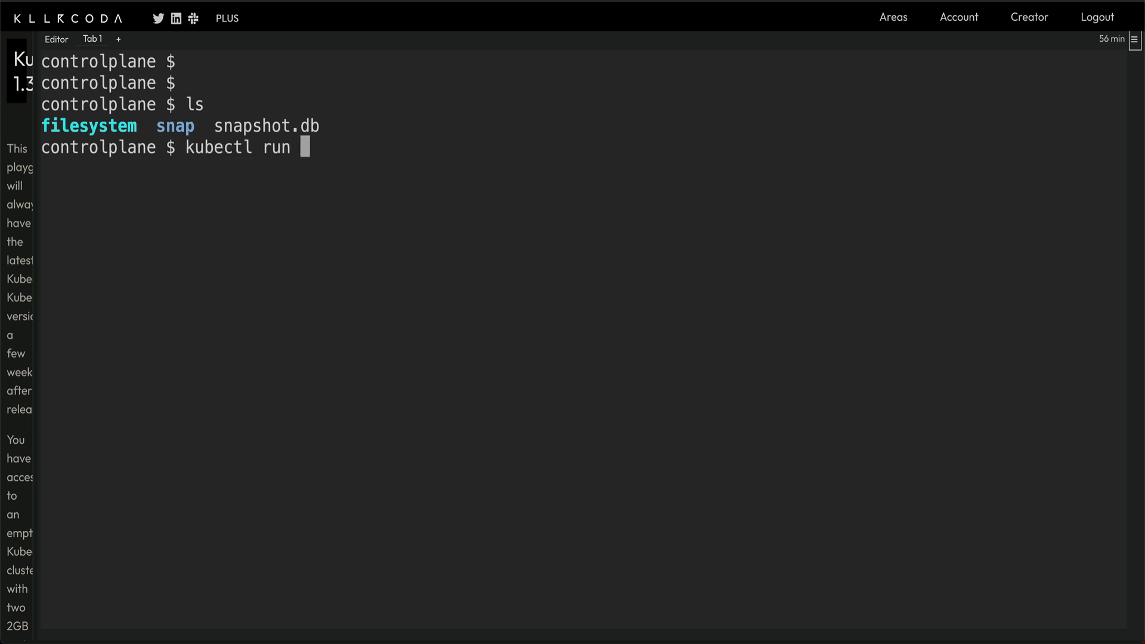
{"action": "type", "text": "nginx"}
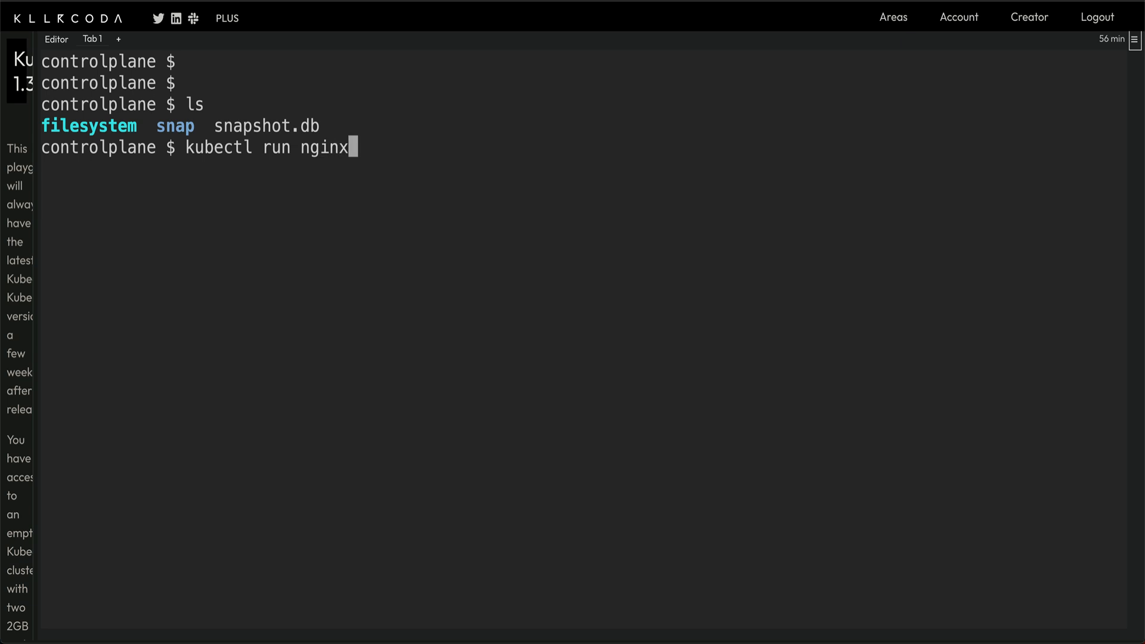
{"action": "type", "text": "--image"}
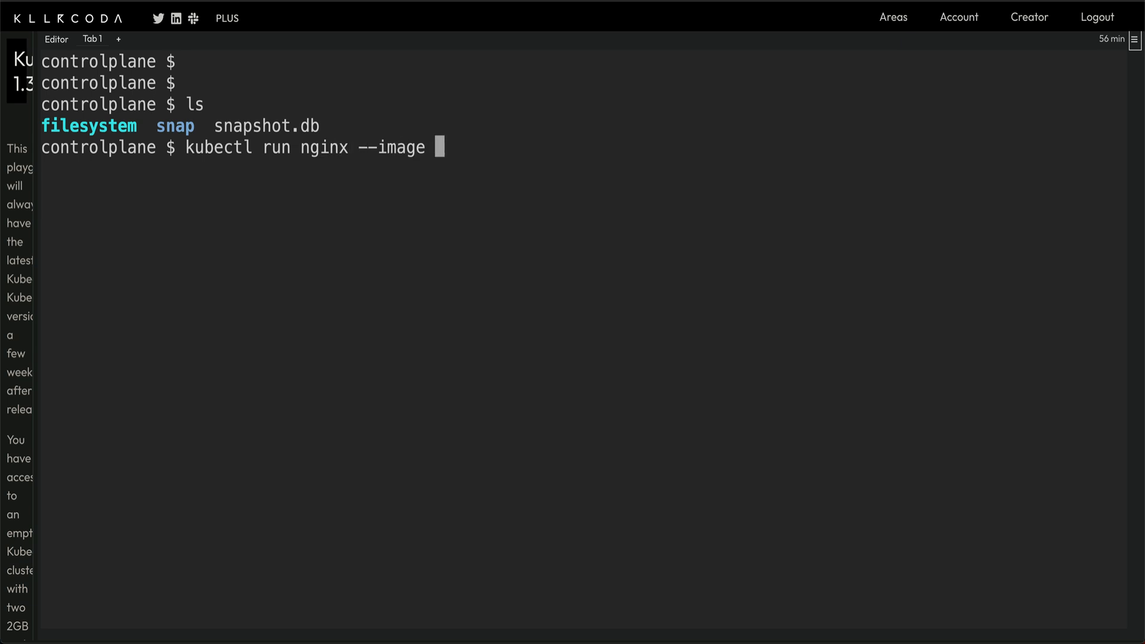
{"action": "type", "text": "=n"}
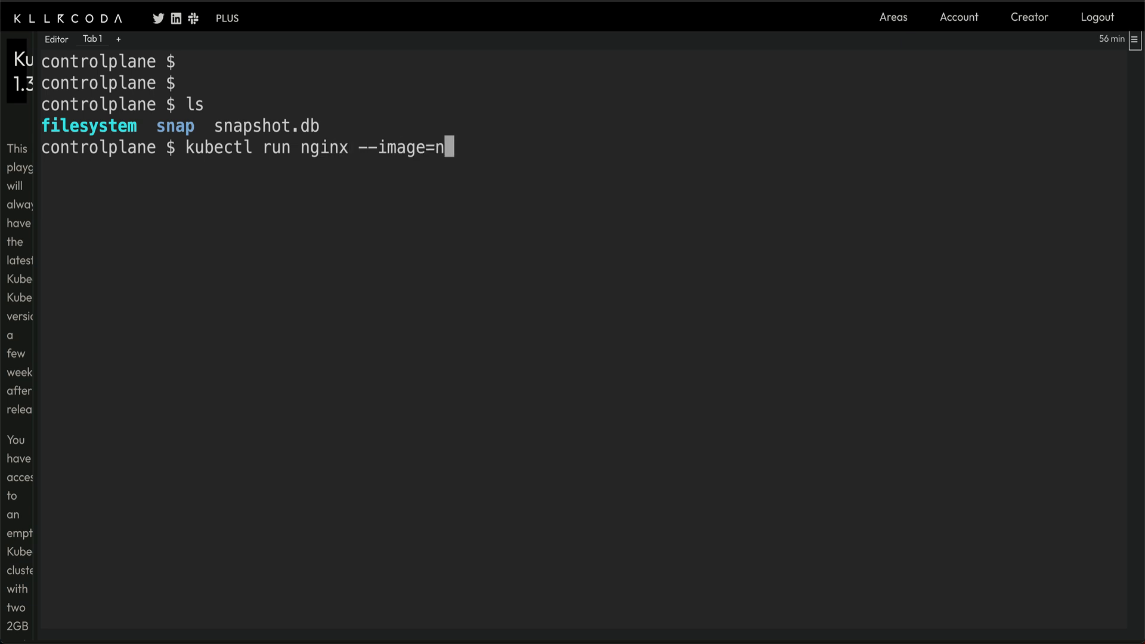
{"action": "type", "text": "gi"}
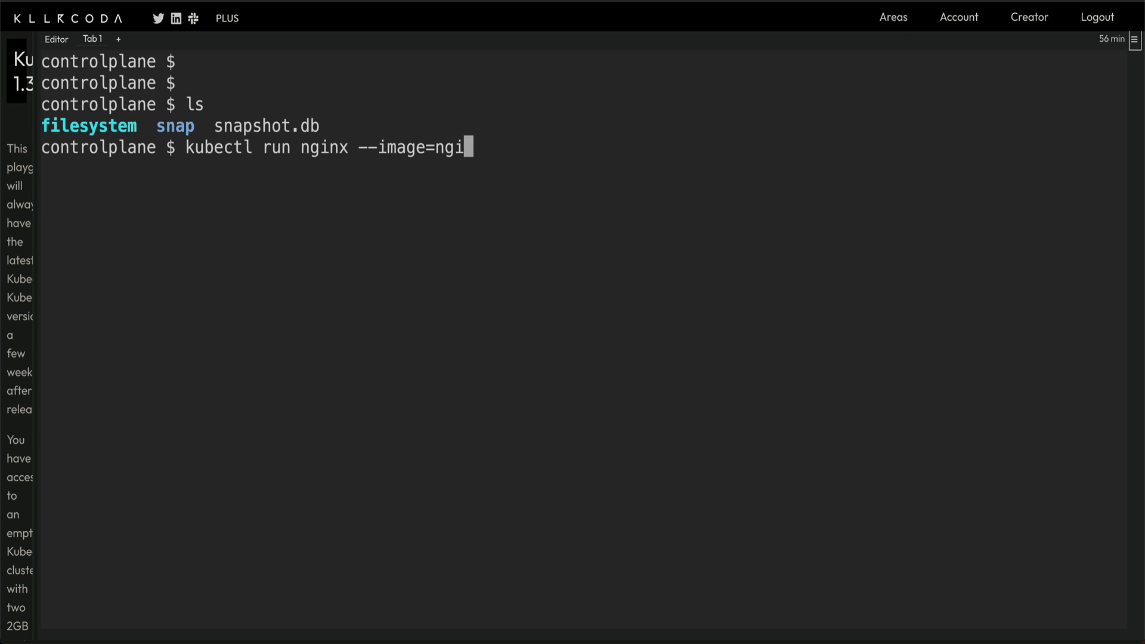
{"action": "type", "text": "nx"}
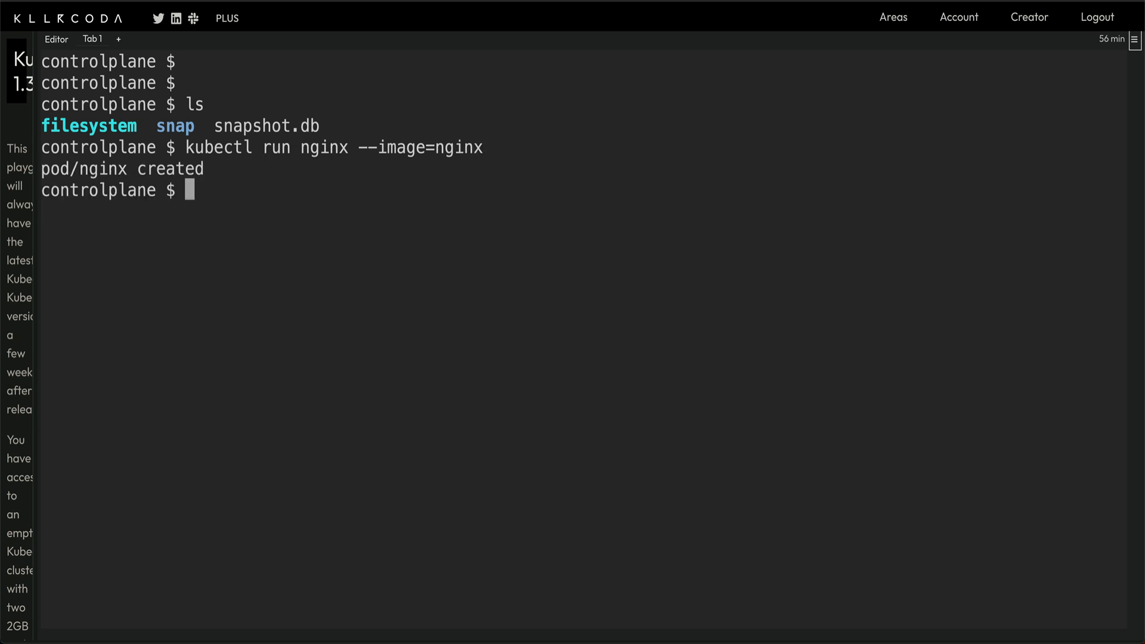
- Check with 'kubectl get pods' that the nginx pod is ContainerCreating
{"action": "type", "text": "kubec"}
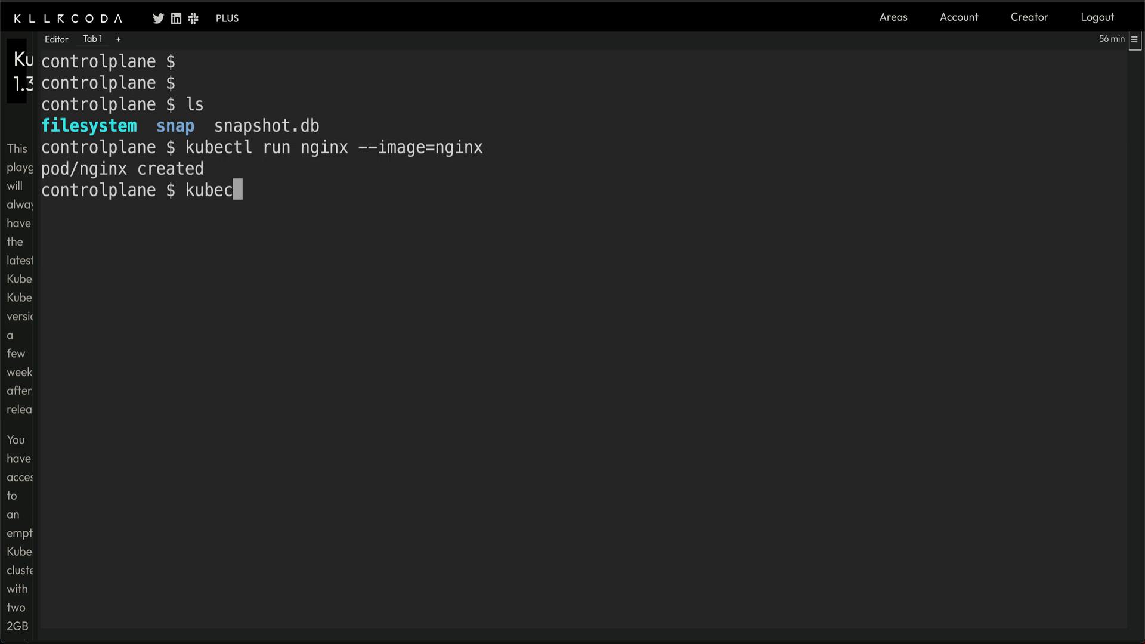
{"action": "type", "text": "tl get pods"}
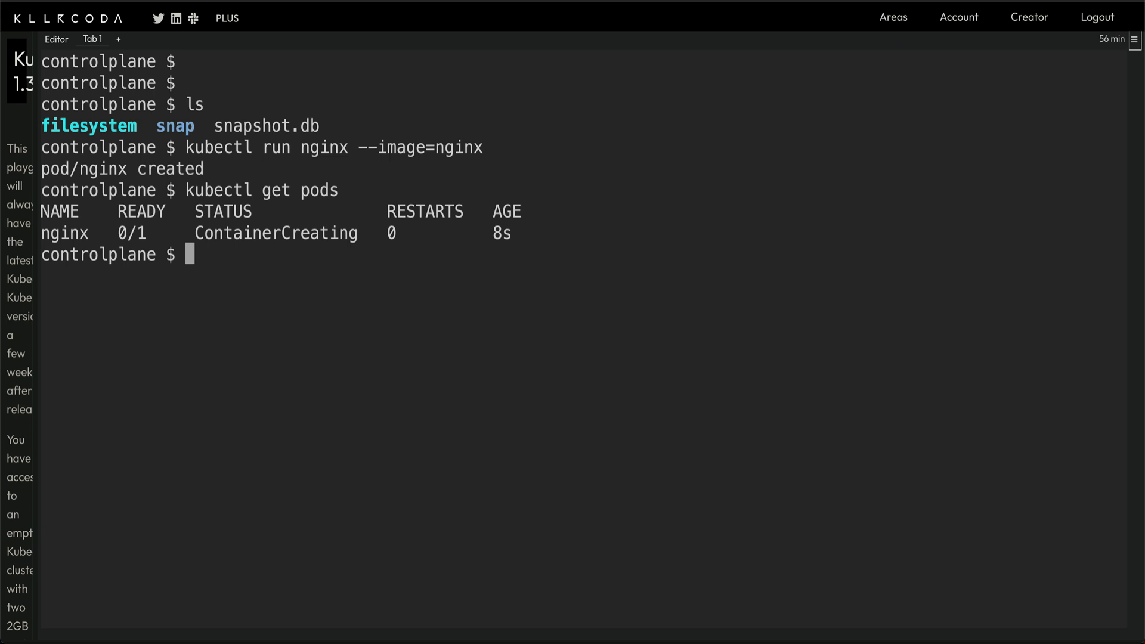
{"action": "type", "text": "kubectl get pods"}
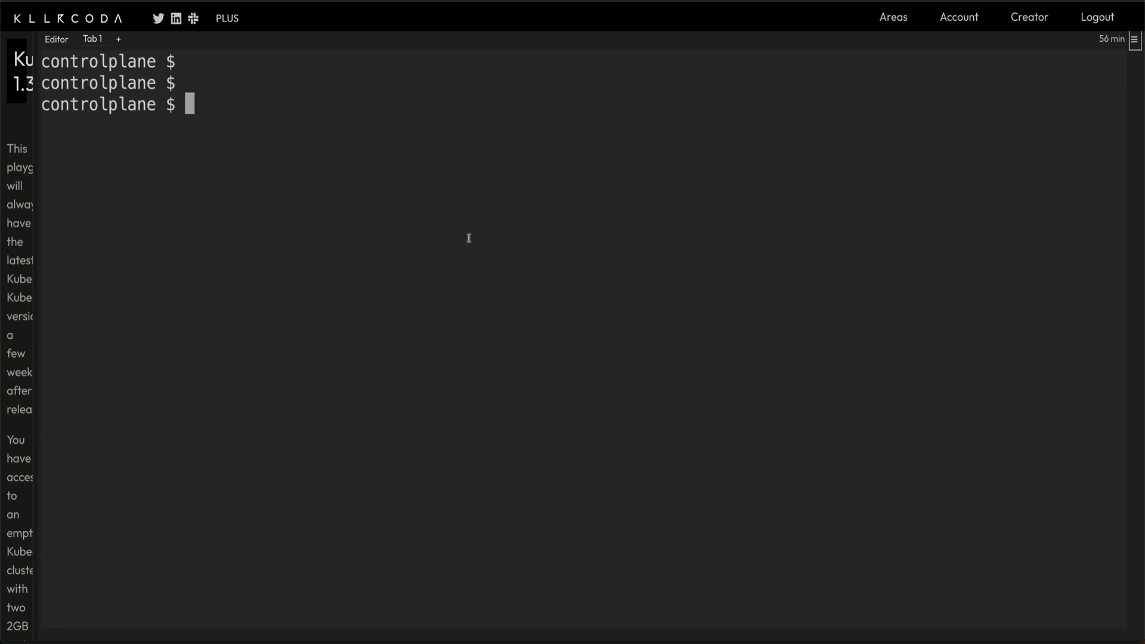
- Show the snapshot.db status table (hash 3ad5ae73, revision 2523) and move all manifests to /tmp
{"action": "type", "text": "ETCDCTL_API=3 etcdctl snapshot status snapshot.db --write-out=table"}
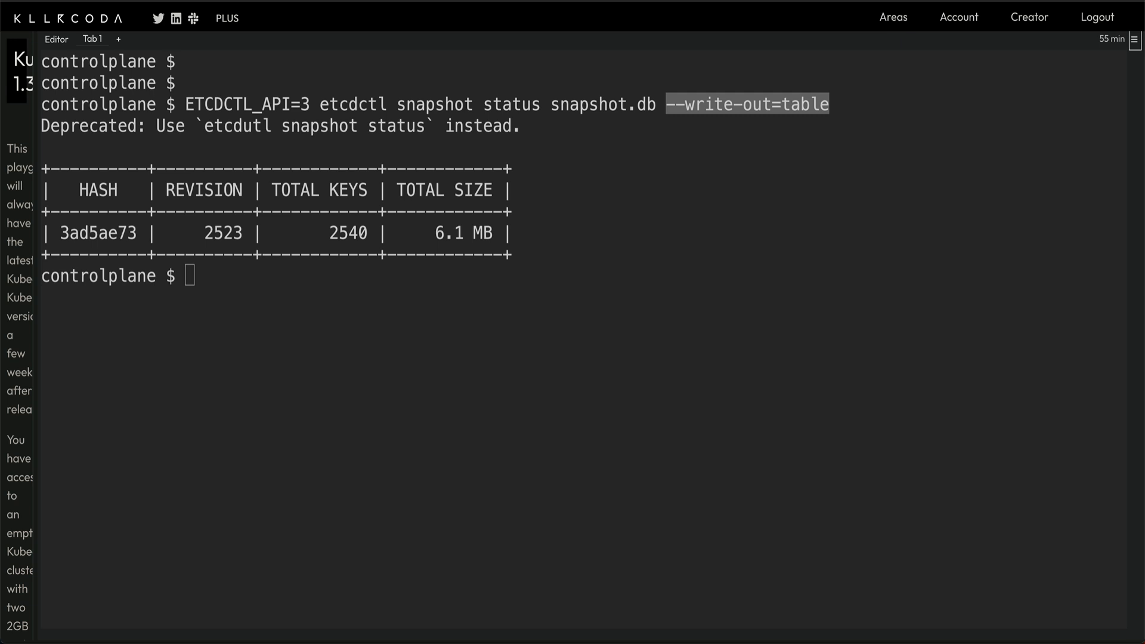
{"action": "mouse_move", "coordinate": [765, 422]}
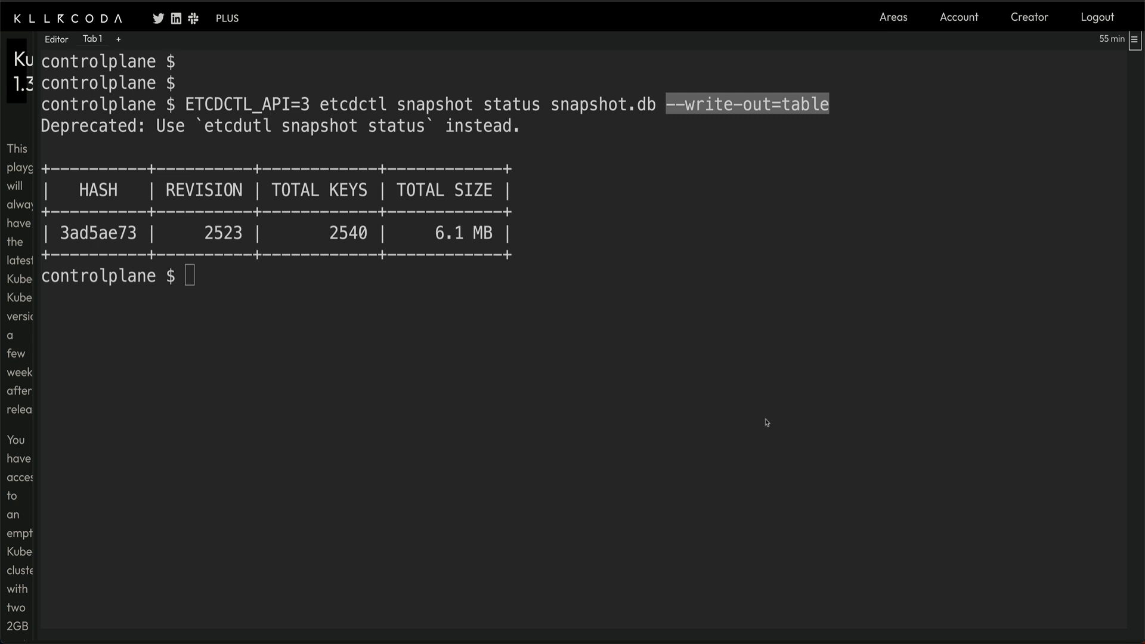
{"action": "type", "text": "mv /etc/kubernetes/manifests/* /tmp/"}
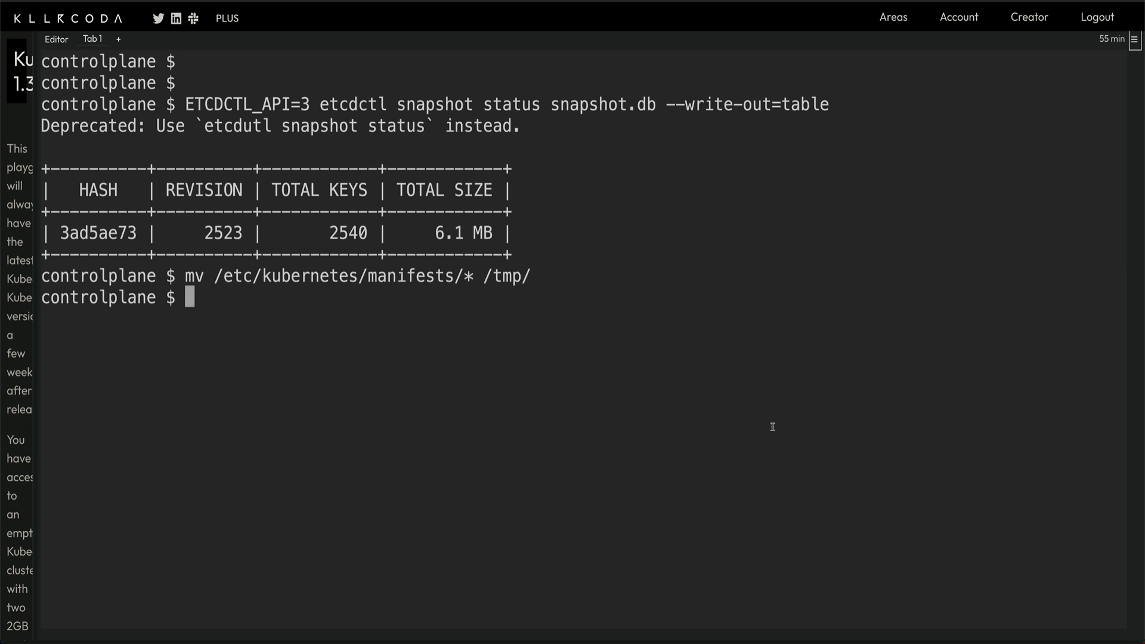
{"action": "mouse_move", "coordinate": [770, 425]}
{"action": "type", "text": "systemctl stop kubelet"}
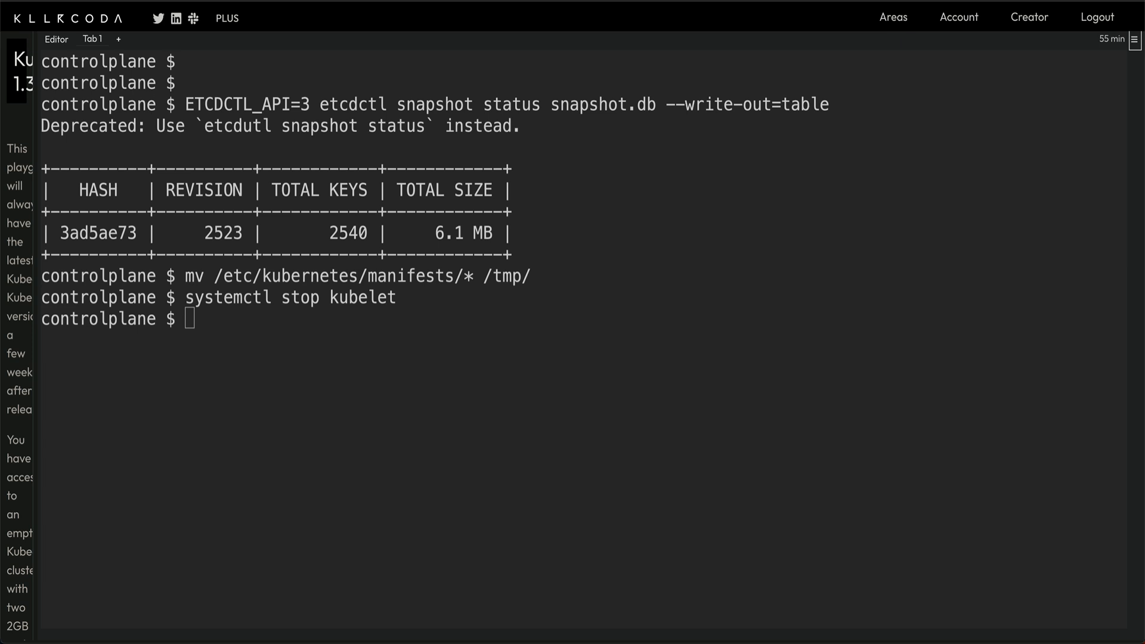
- Rename the etcd data directory /var/lib/etcd to /var/lib/etcd.old
{"action": "type", "text": "mv /var/lib/etcd /var/lib/etcd.old"}
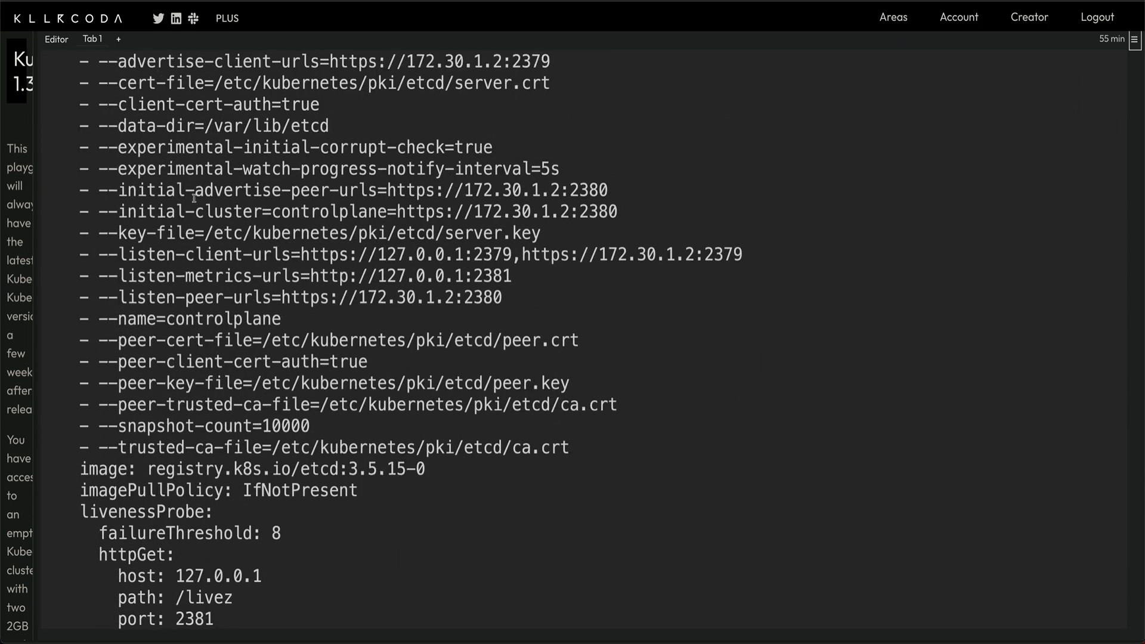
- Select terminal text while preparing the etcdctl snapshot restore command with cluster flags
{"action": "left_click_drag", "start_coordinate": [98, 126], "coordinate": [302, 126]}
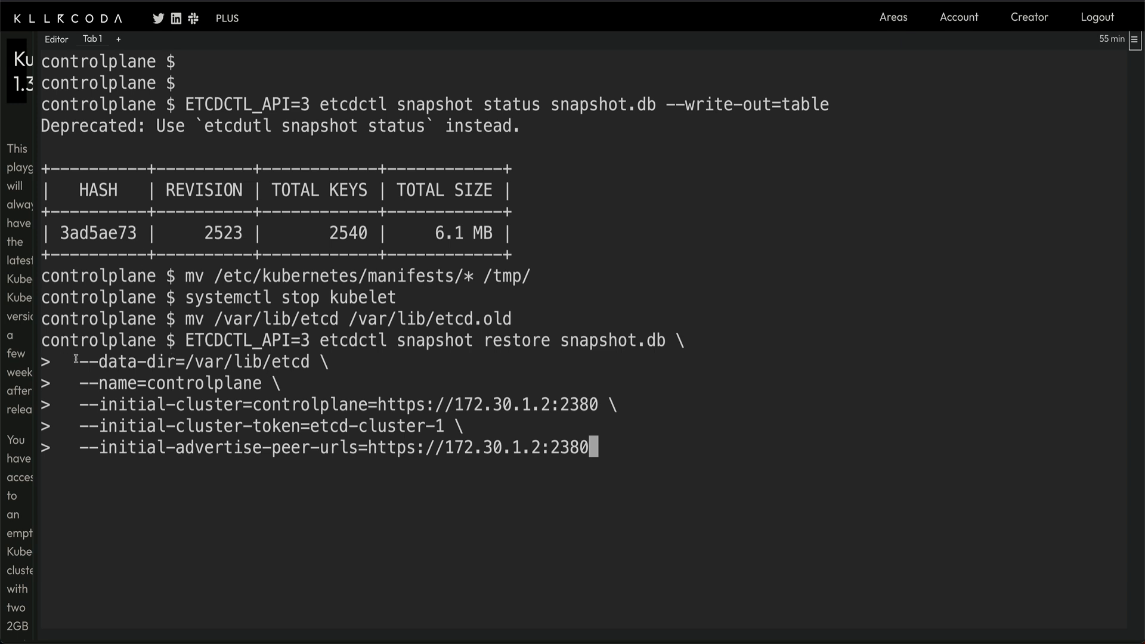
{"action": "mouse_move", "coordinate": [251, 368]}
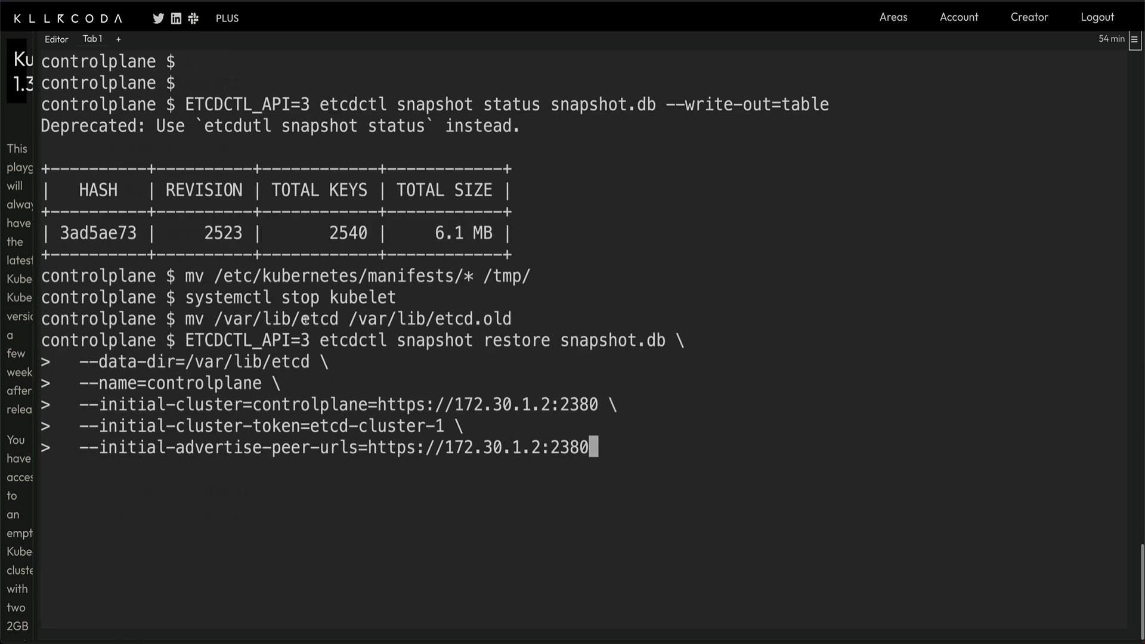
{"action": "mouse_move", "coordinate": [651, 443]}
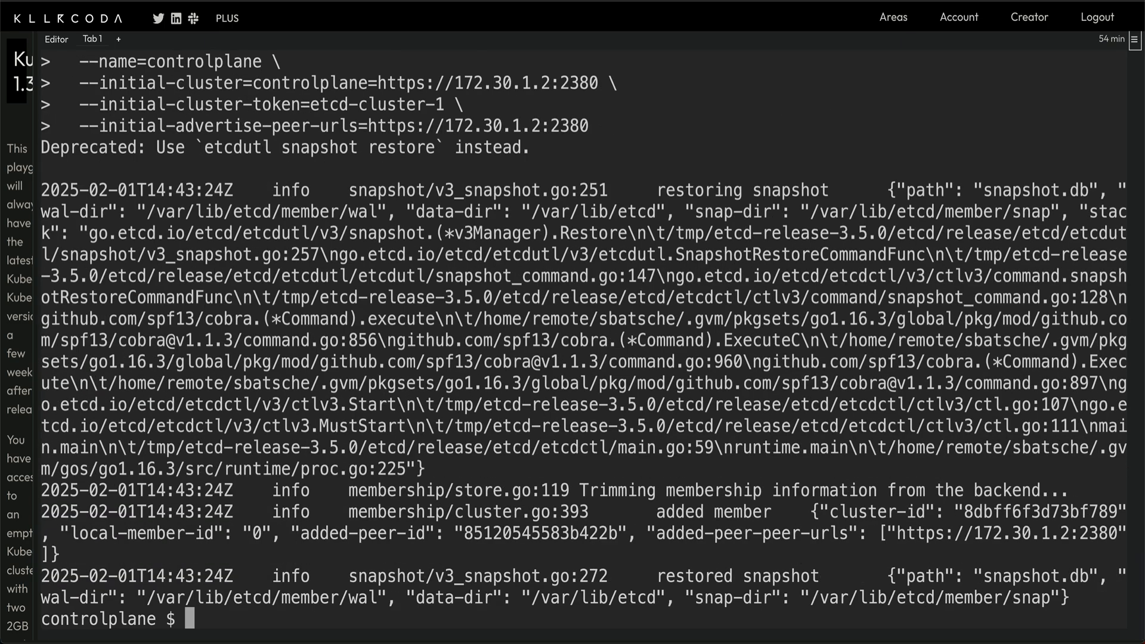
- Select text in the snapshot restore log confirming snapshot.db restored into /var/lib/etcd
{"action": "double_click", "coordinate": [735, 576]}
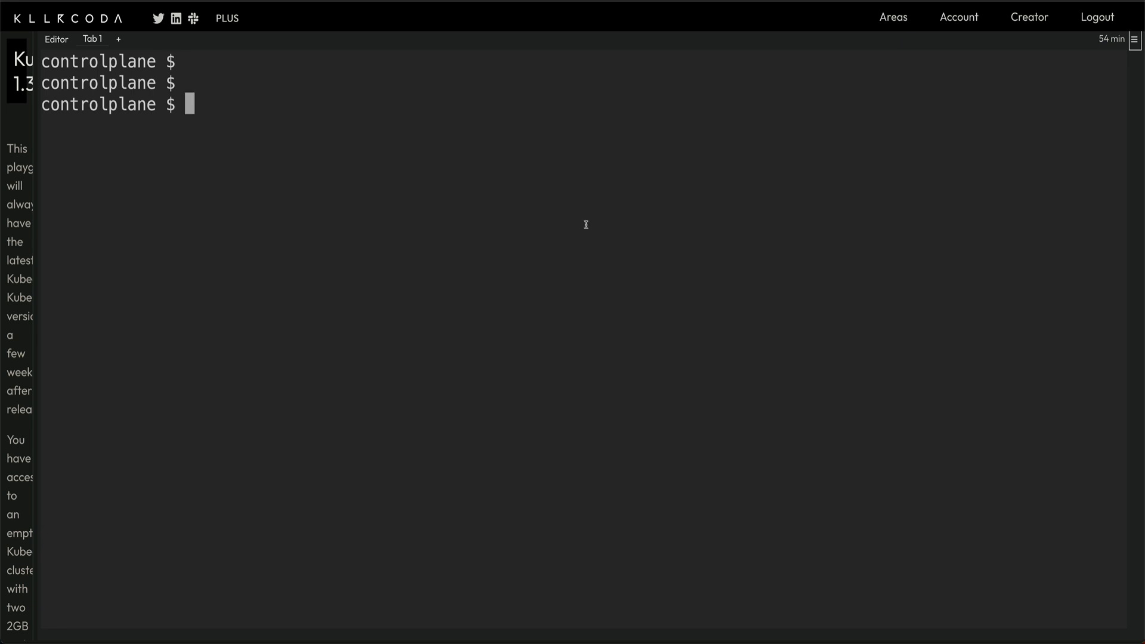
- Move /tmp/*.yaml back to /etc/kubernetes/manifests and run 'systemctl start kubelet'
{"action": "type", "text": "mv /tmp/*.yaml /etc/kubernetes/manifests/"}
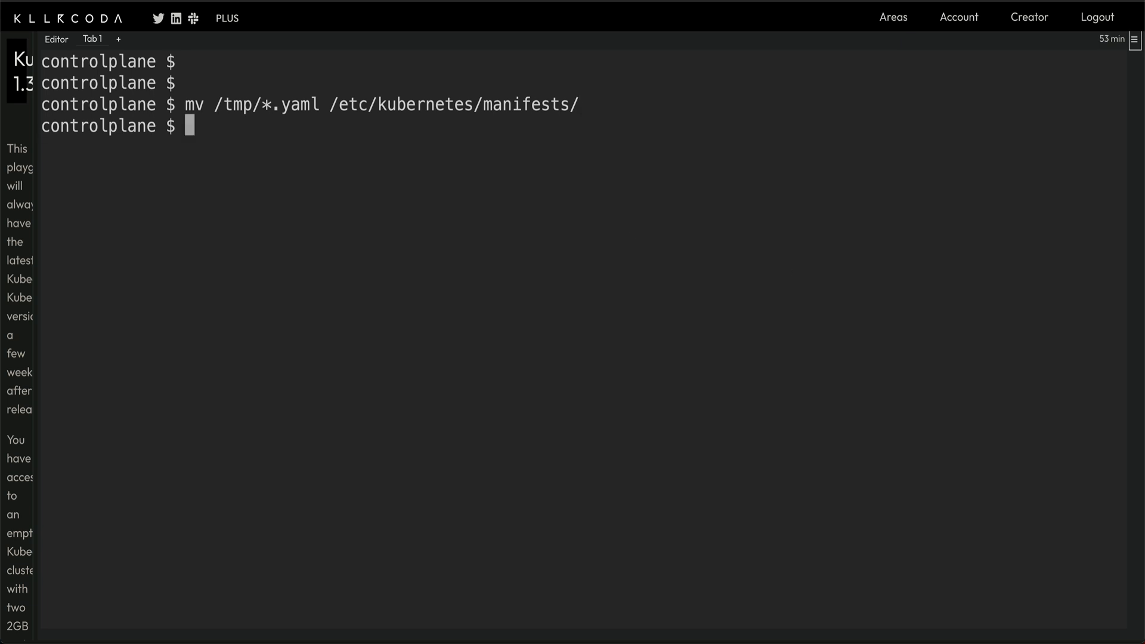
{"action": "mouse_move", "coordinate": [881, 310]}
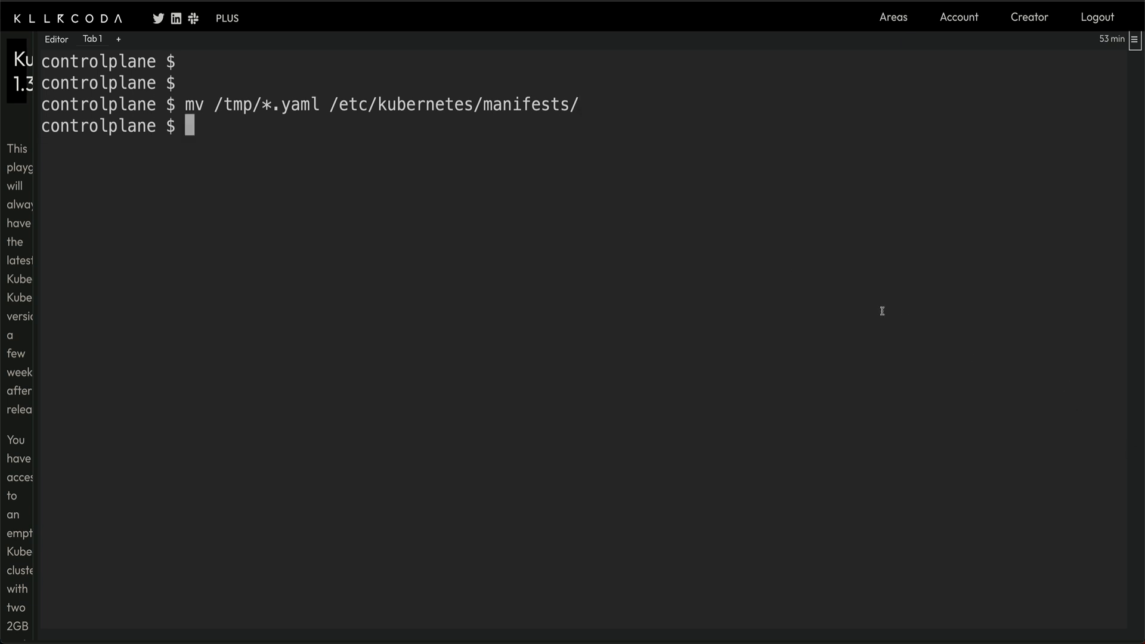
{"action": "type", "text": "systemctl stop kubelet"}
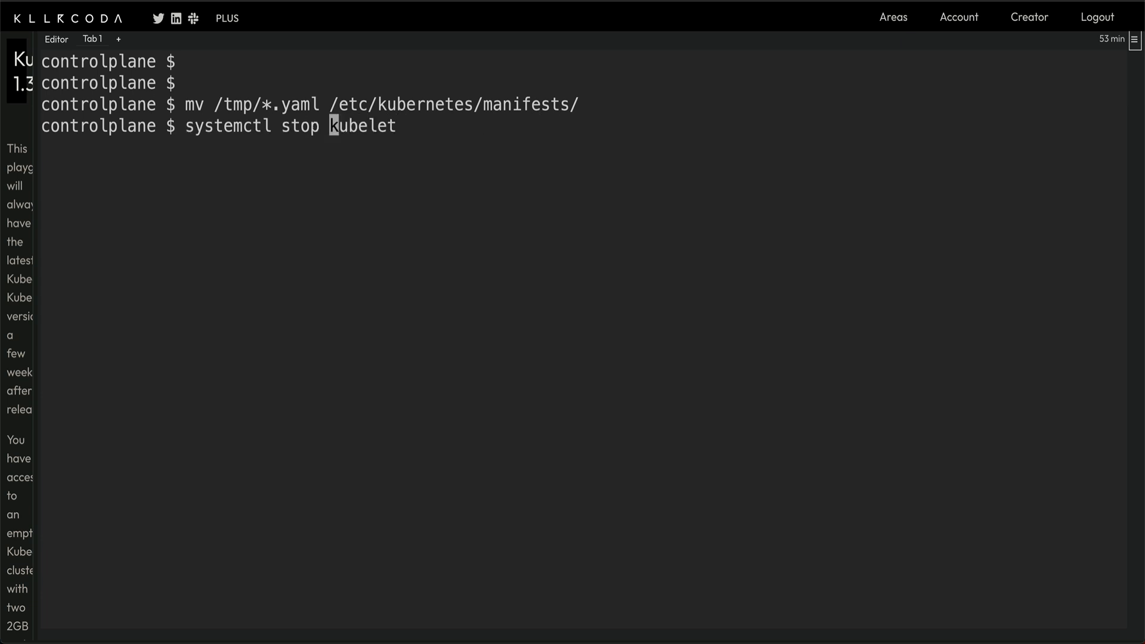
{"action": "type", "text": "start"}
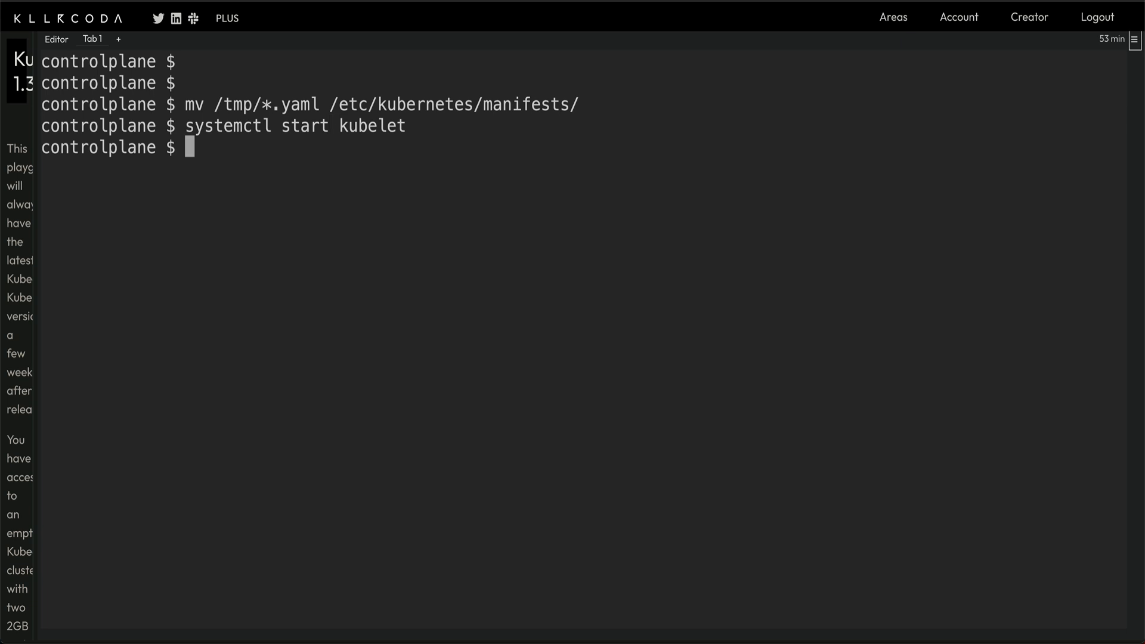
{"action": "mouse_move", "coordinate": [633, 309]}
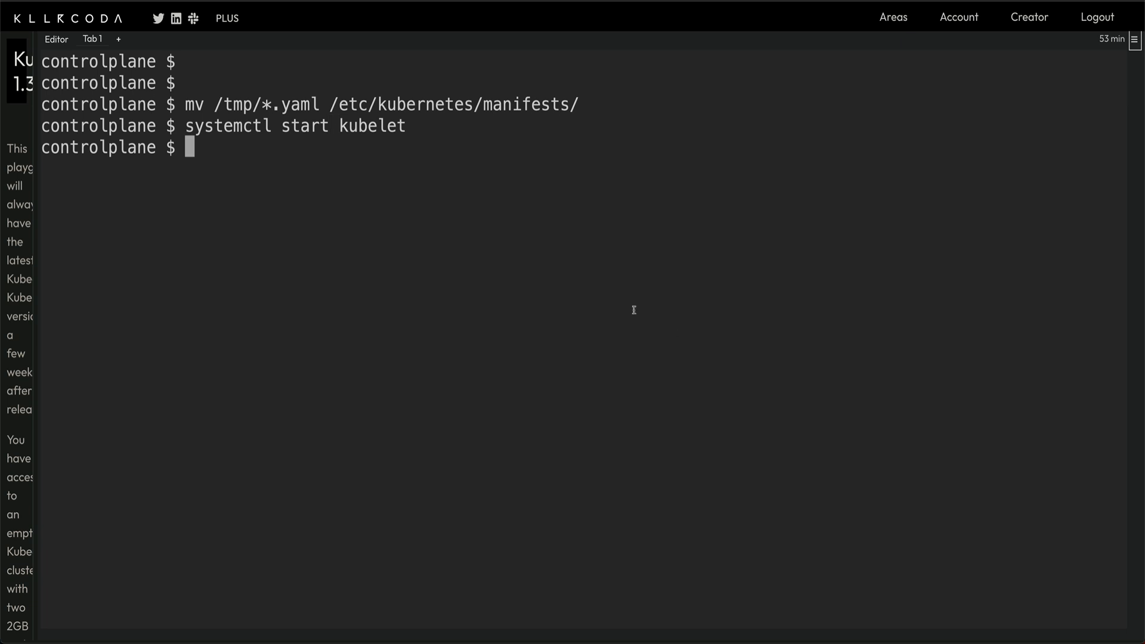
- Query pods in default and kube-system until etcd, apiserver, controller-manager and scheduler show 1/1 Running
{"action": "type", "text": "kubectl"}
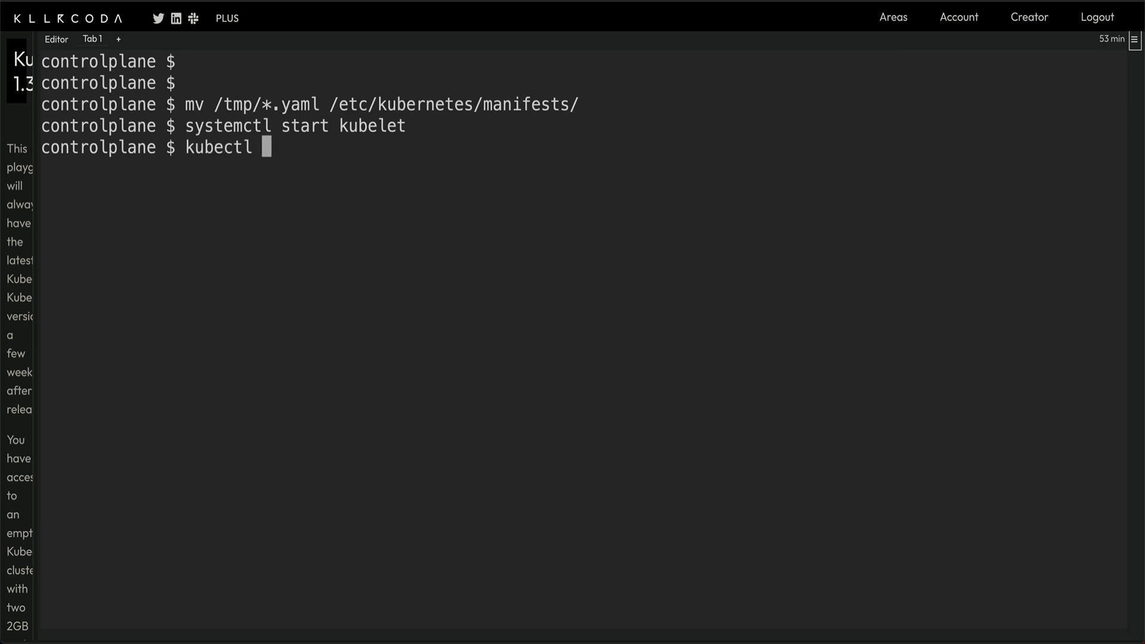
{"action": "type", "text": "get pods"}
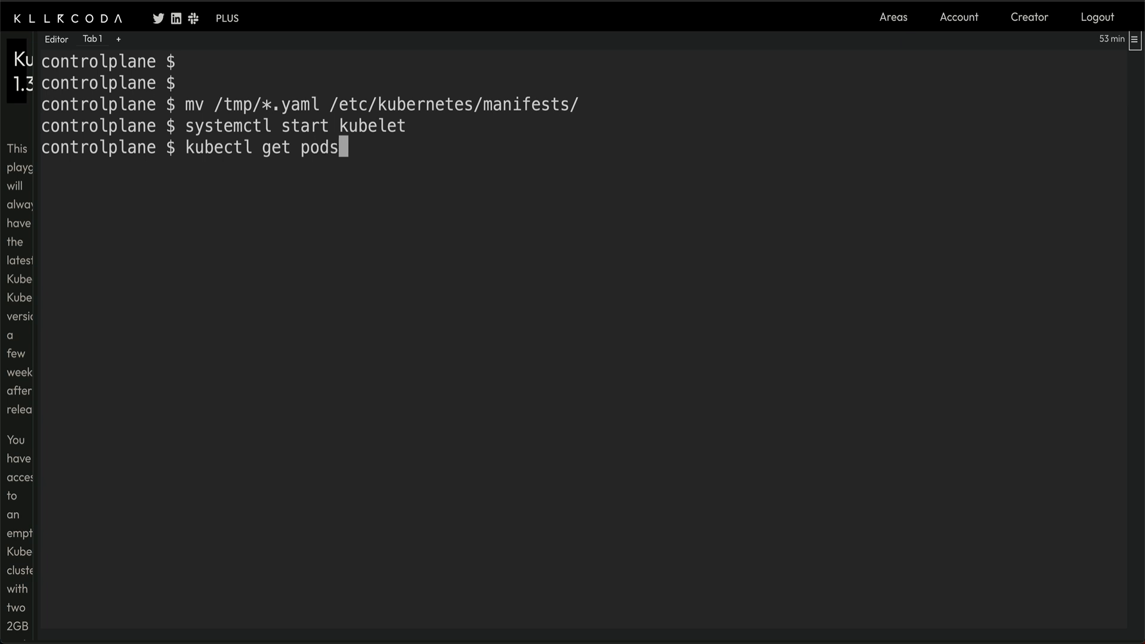
{"action": "type", "text": "-n kubec"}
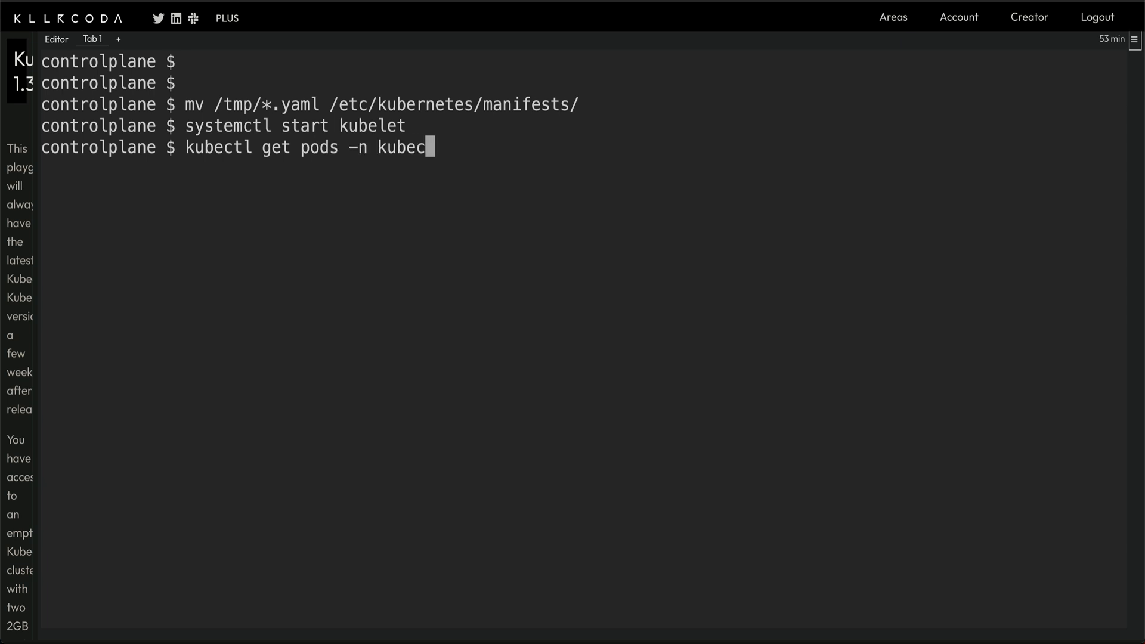
{"action": "type", "text": "-system"}
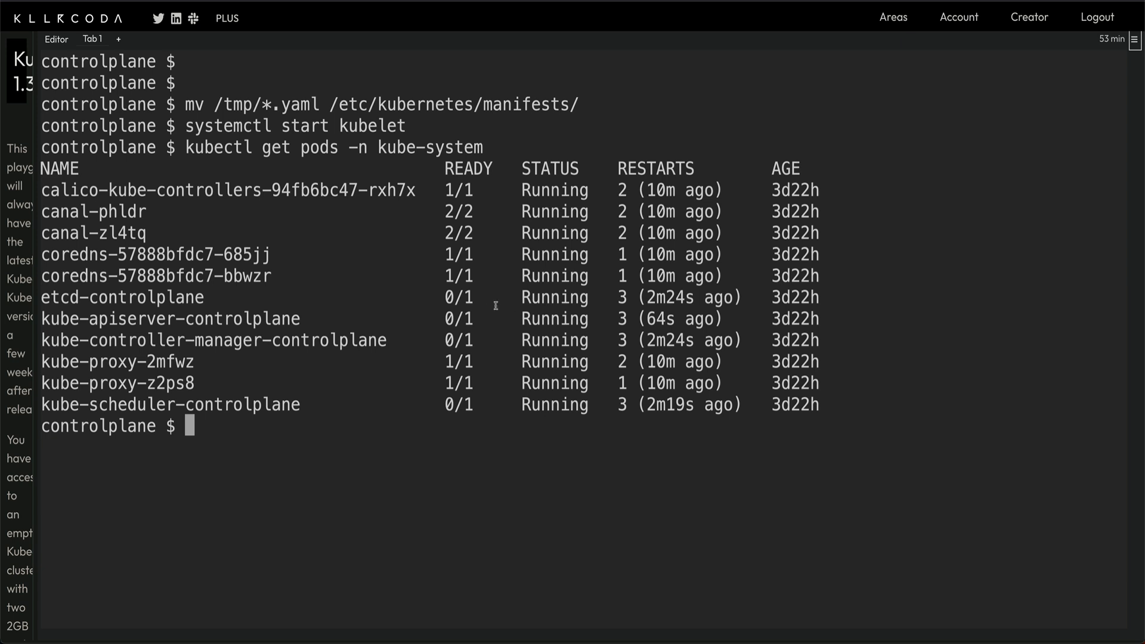
{"action": "type", "text": "kubectl get pods -n kube-system"}
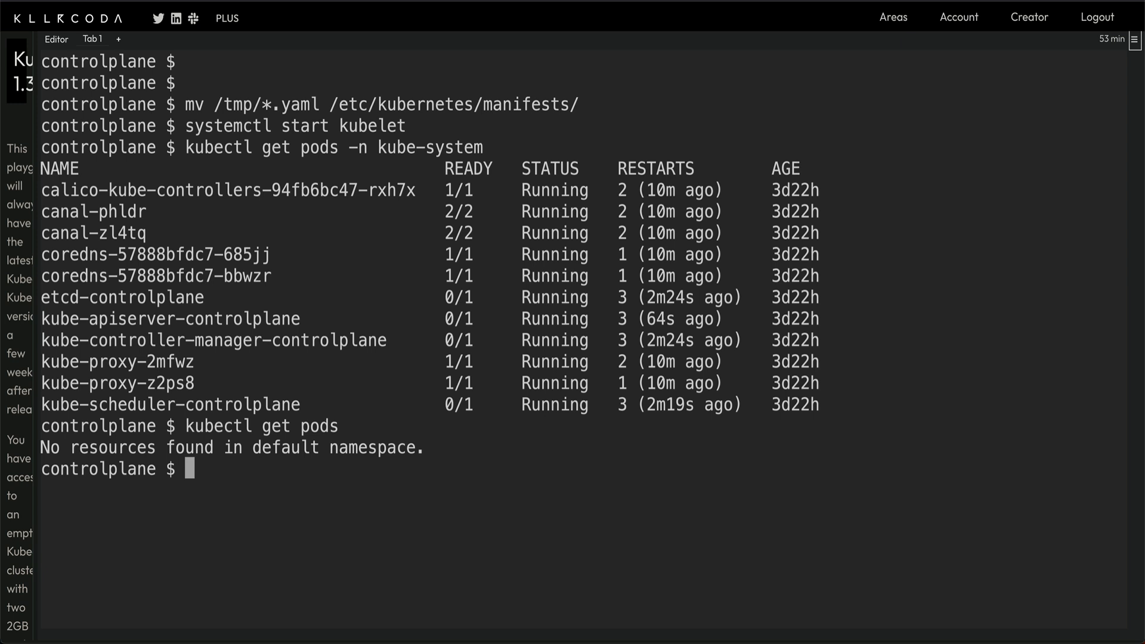
{"action": "type", "text": "kubectl get pods -n kube-system"}
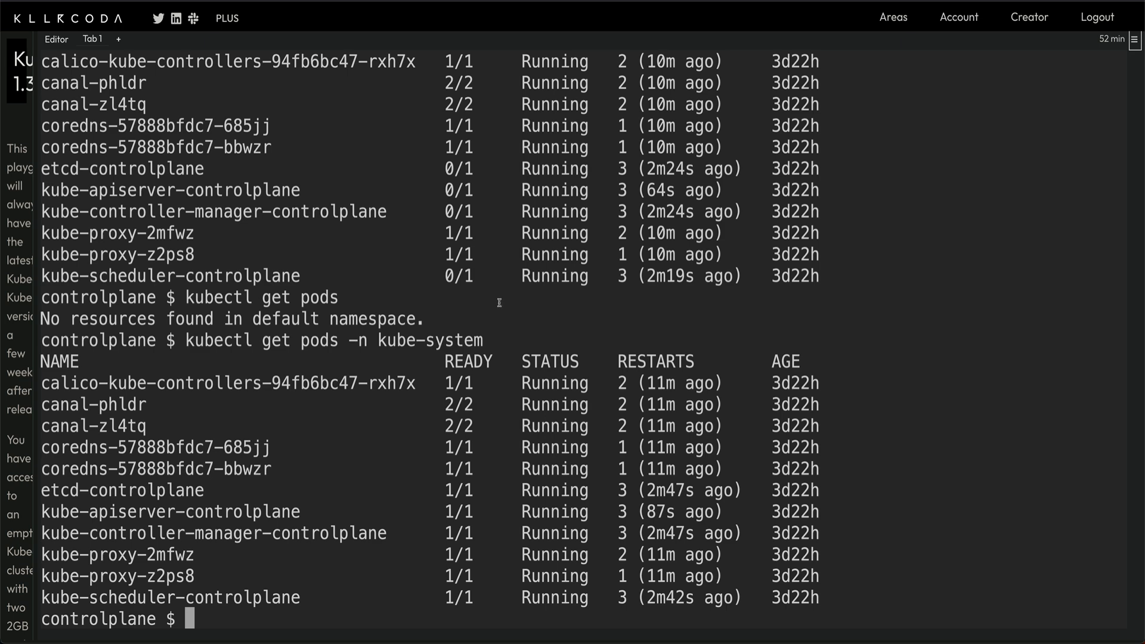
{"action": "mouse_move", "coordinate": [531, 338]}
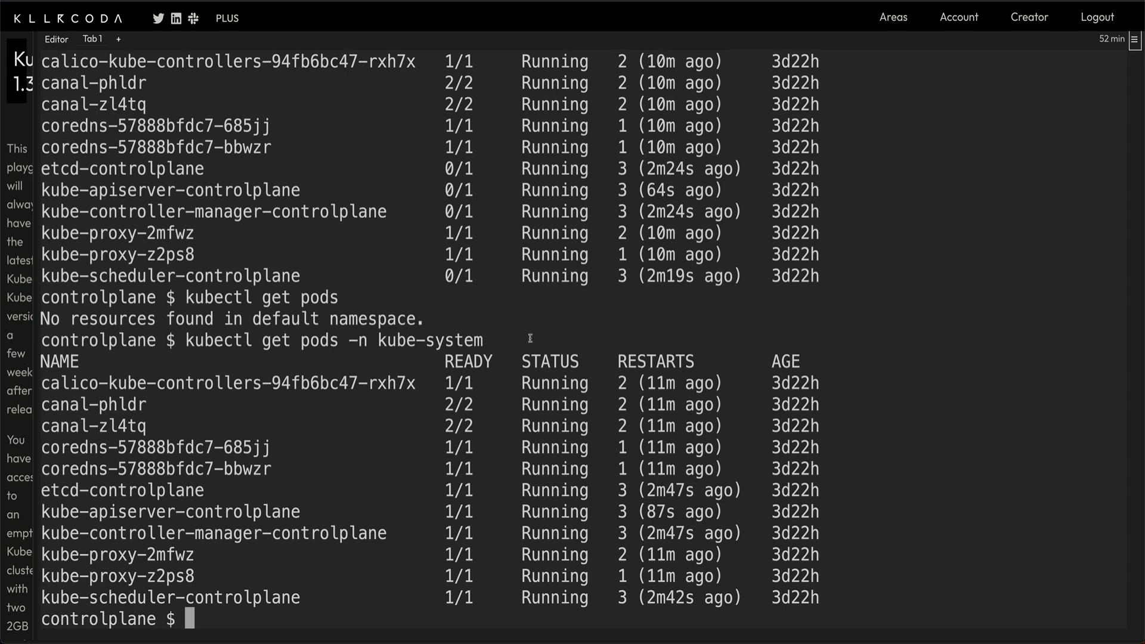